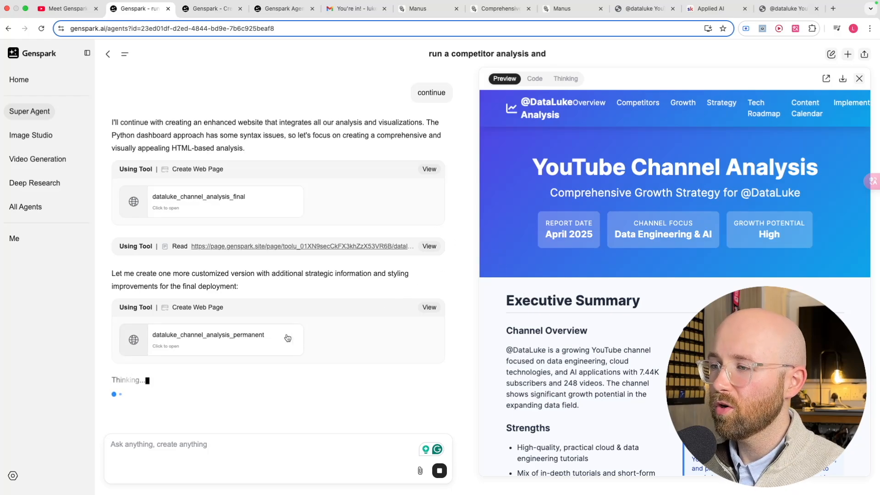
Scroll through the Manus 'You're in!' email, then switch to the Genspark Super Agent YouTube tab
scroll(down, 3)
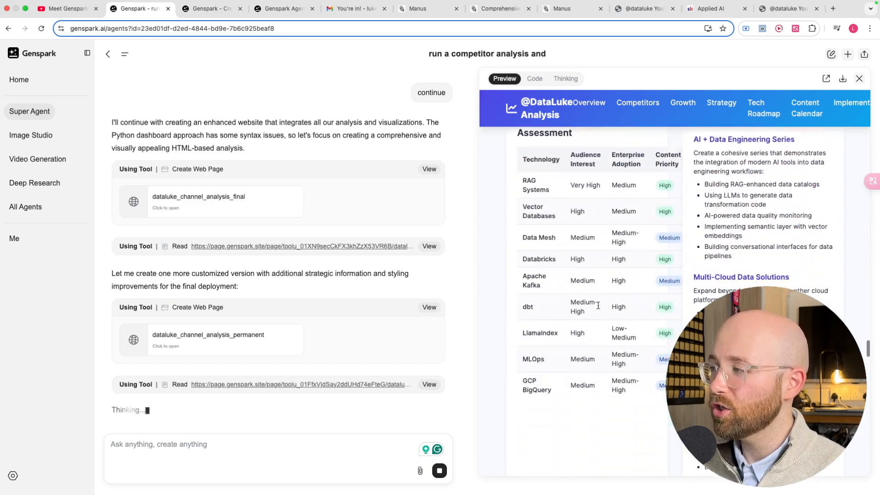
scroll(down, 3)
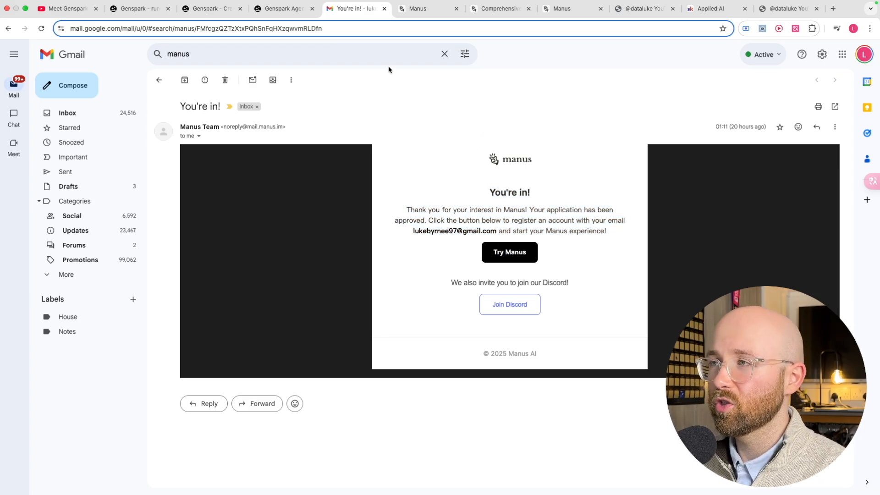
mouse_move(545, 104)
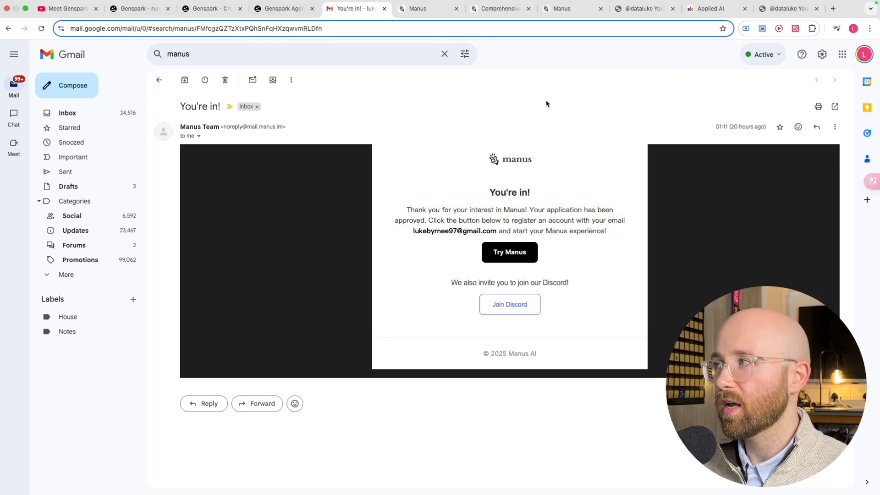
click(64, 8)
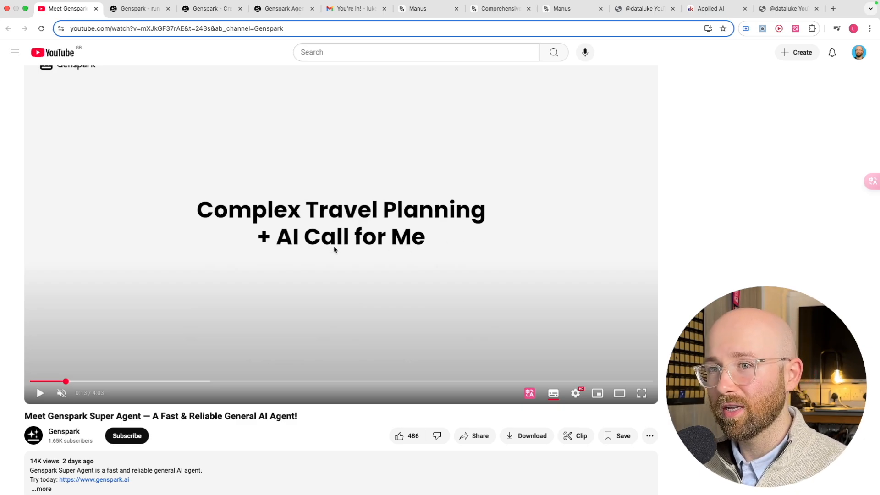
Play the Genspark launch video with sound into the AI restaurant phone-call demo
click(40, 393)
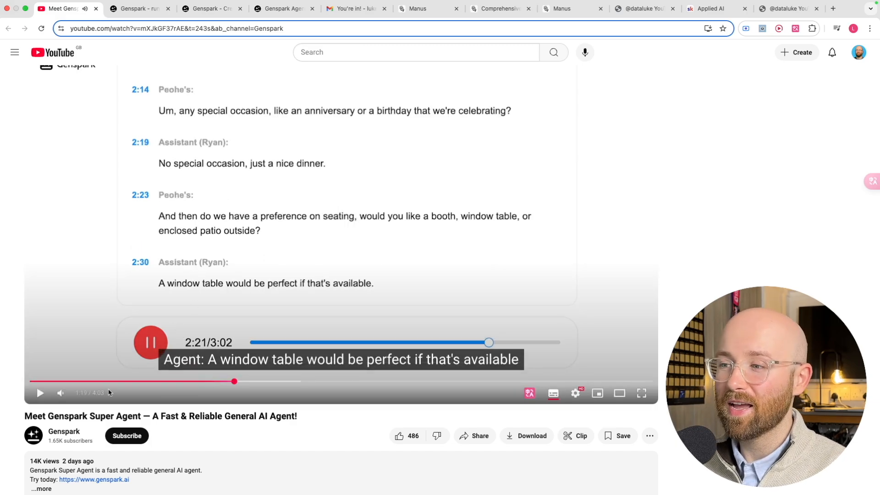
Skip ahead on the timeline to the South Park episode generation demo
click(60, 393)
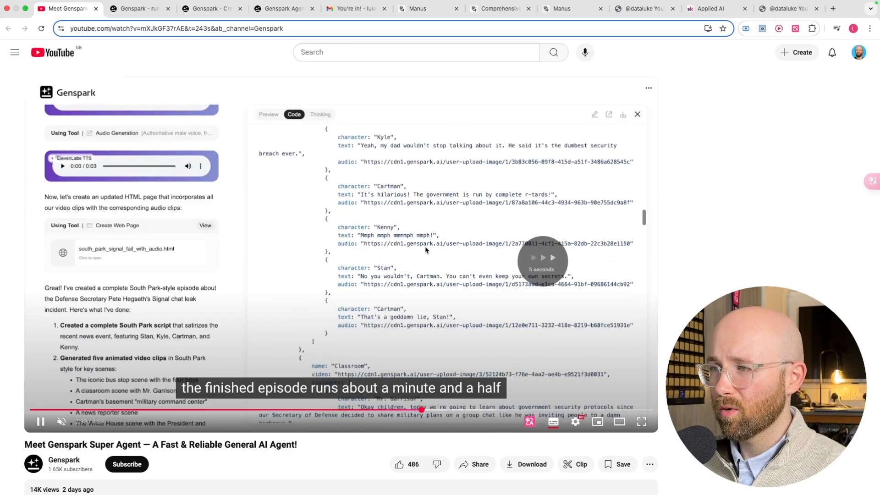
Pause on the generated South Park episode, then resume it playing with sound
click(269, 115)
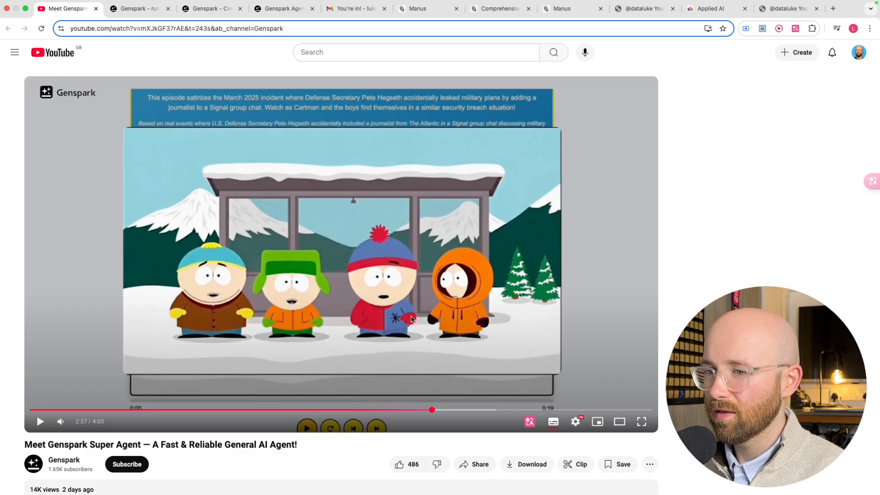
click(40, 421)
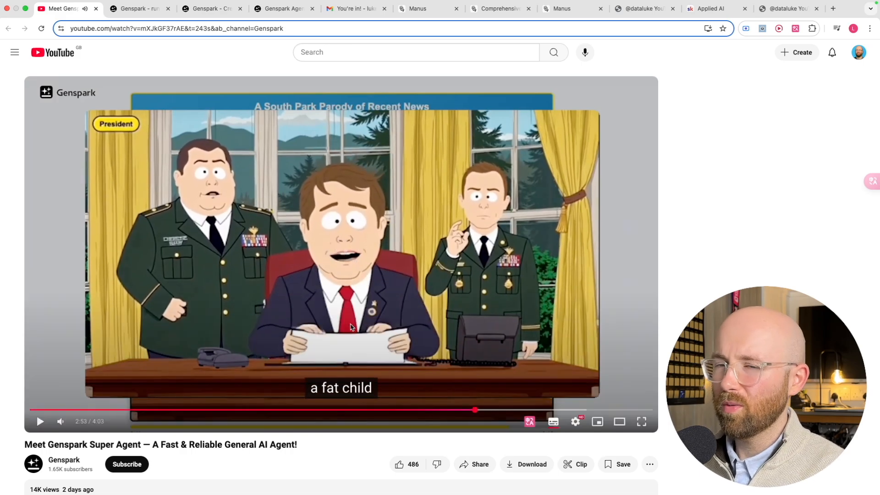
mouse_move(416, 317)
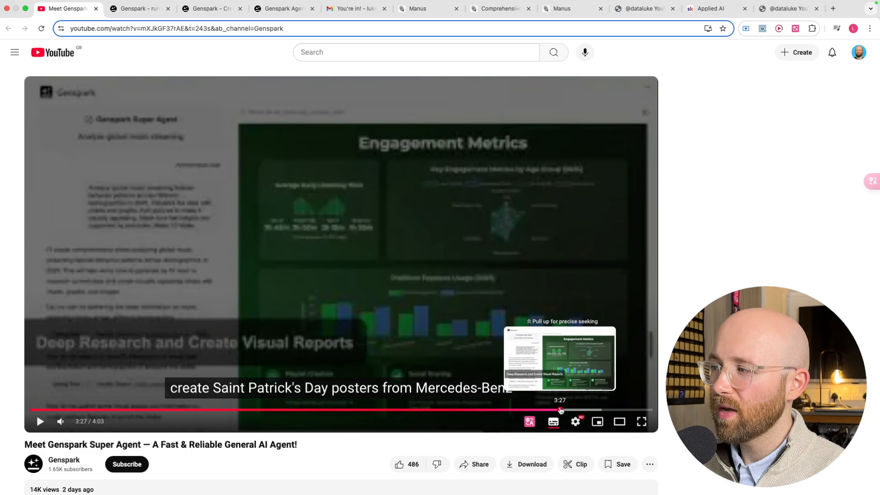
Jump to the deep research visual reports part near 3:27 and let it play on
click(575, 410)
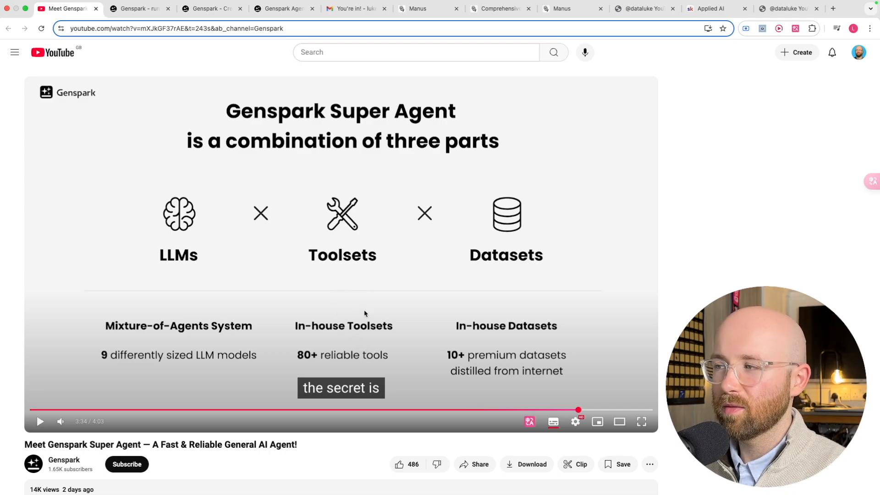
mouse_move(485, 279)
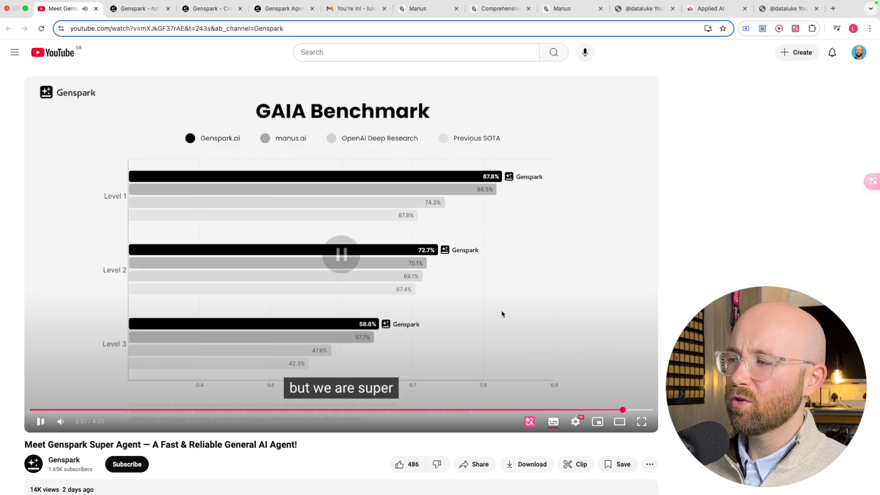
Pause on the GAIA Benchmark chart, then switch back to the Genspark DataLuke chat tab
click(340, 253)
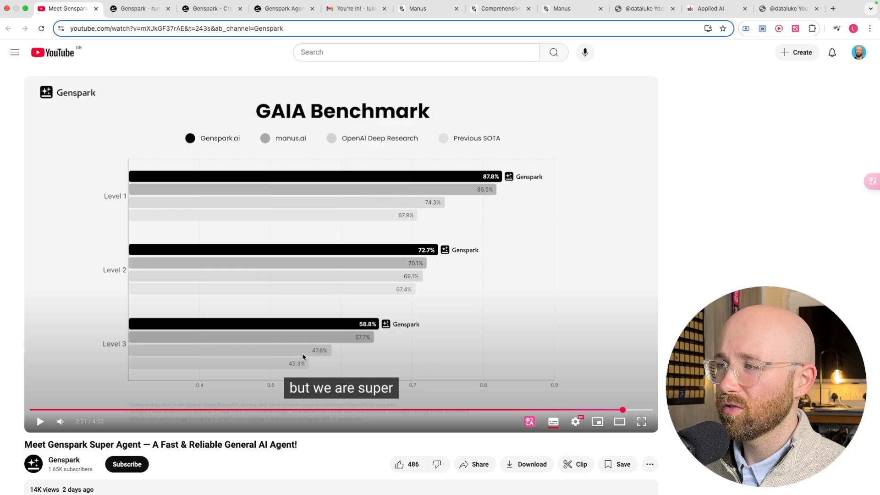
mouse_move(363, 150)
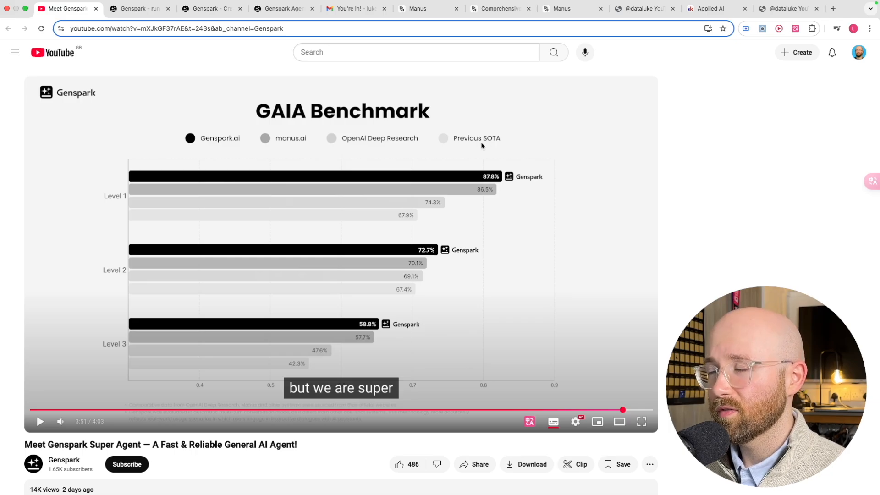
mouse_move(452, 133)
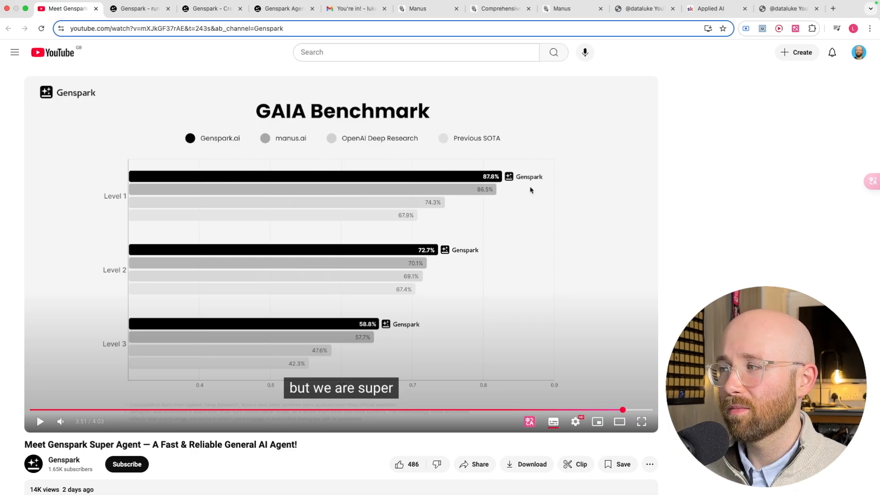
mouse_move(399, 345)
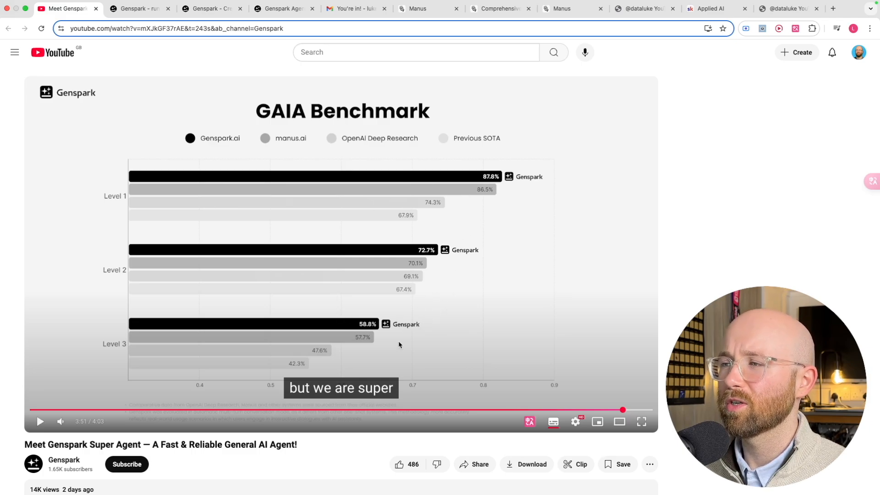
mouse_move(470, 304)
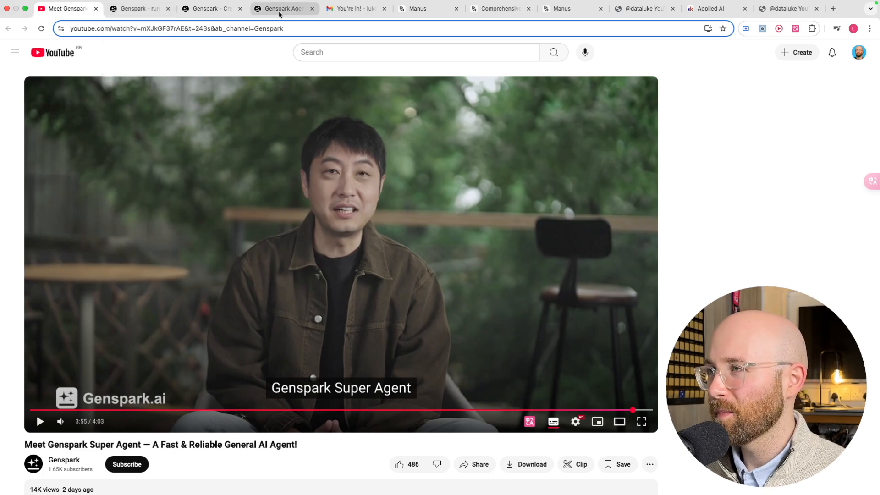
click(137, 8)
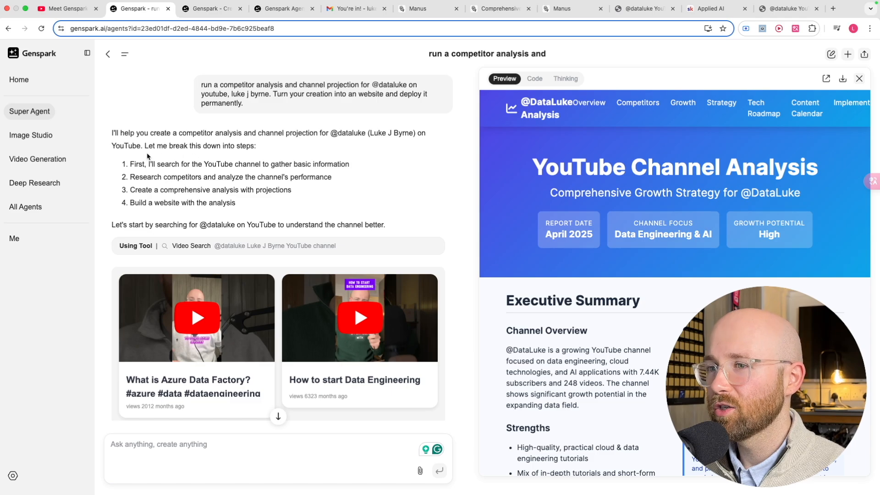
mouse_move(185, 141)
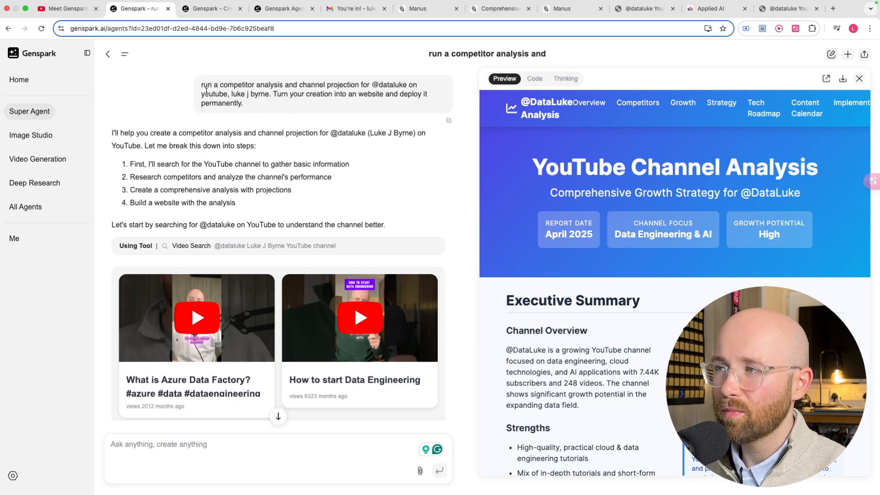
drag(201, 85, 369, 84)
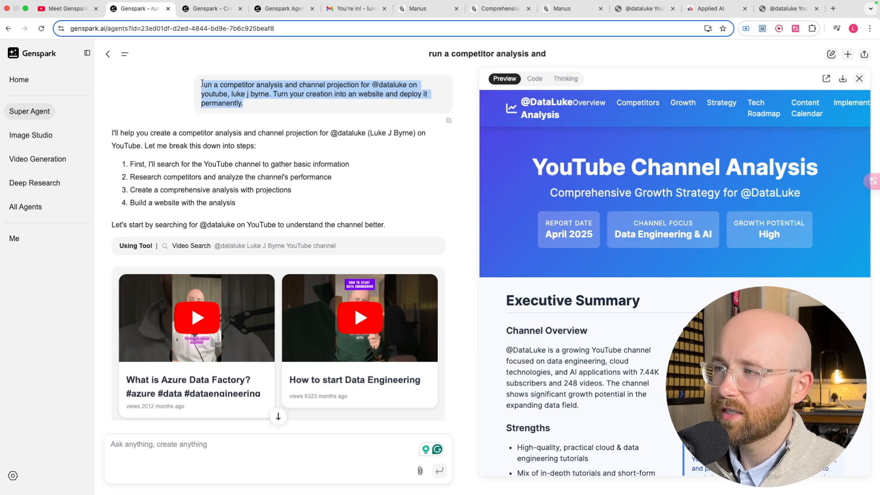
click(569, 9)
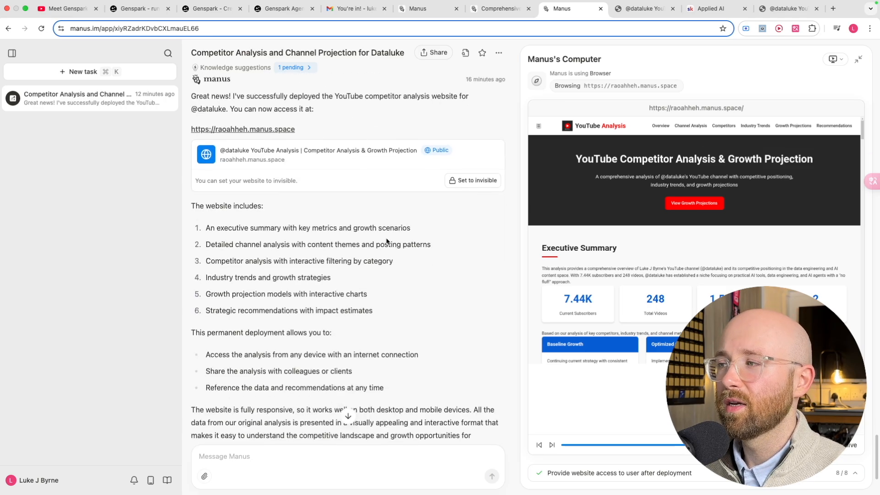
click(140, 8)
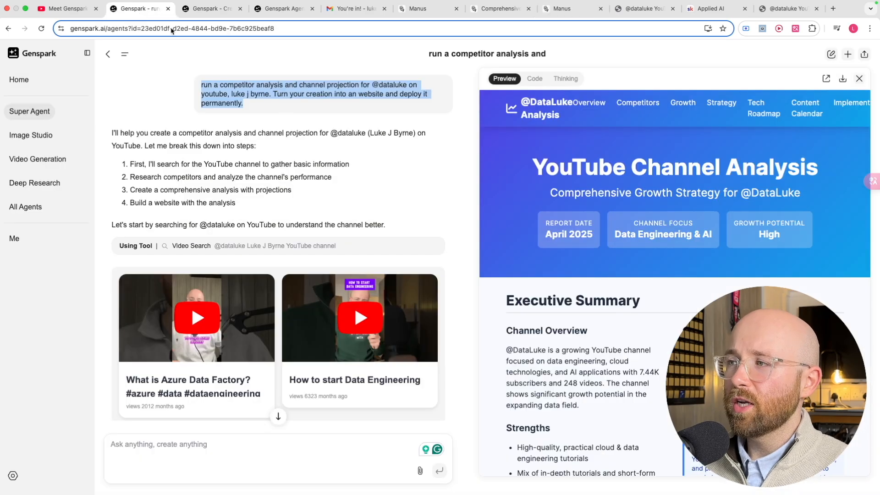
click(370, 178)
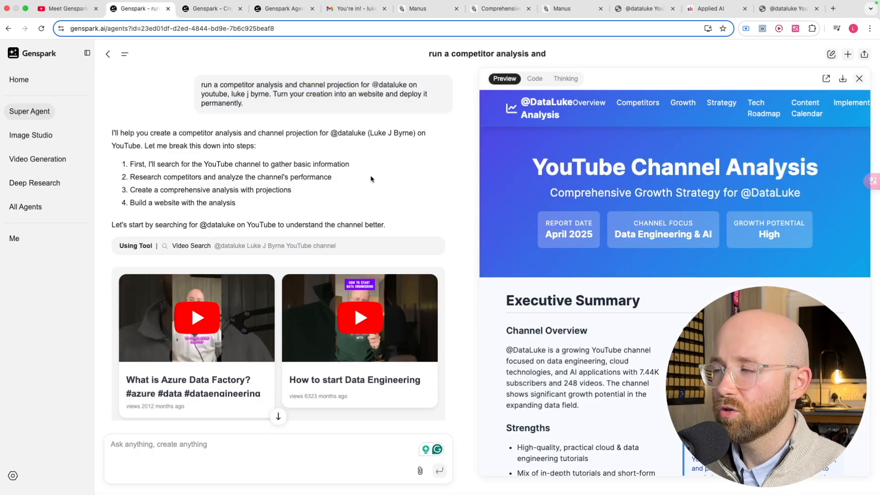
scroll(down, 3)
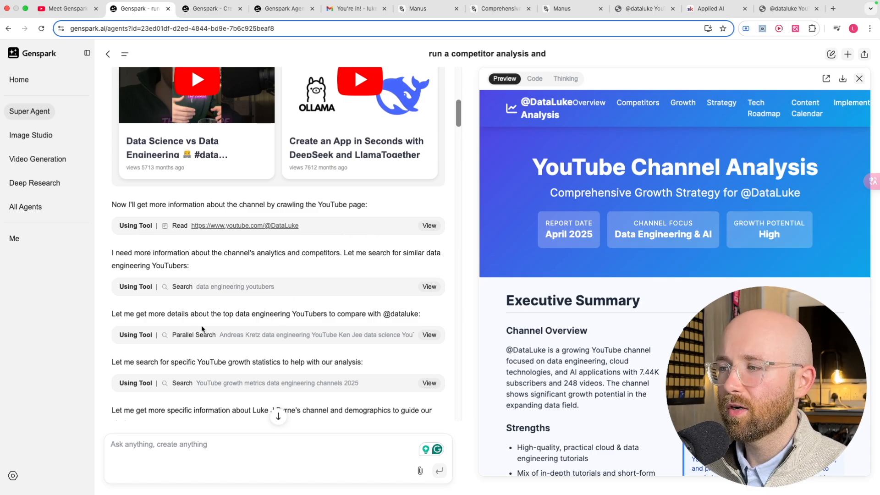
scroll(down, 3)
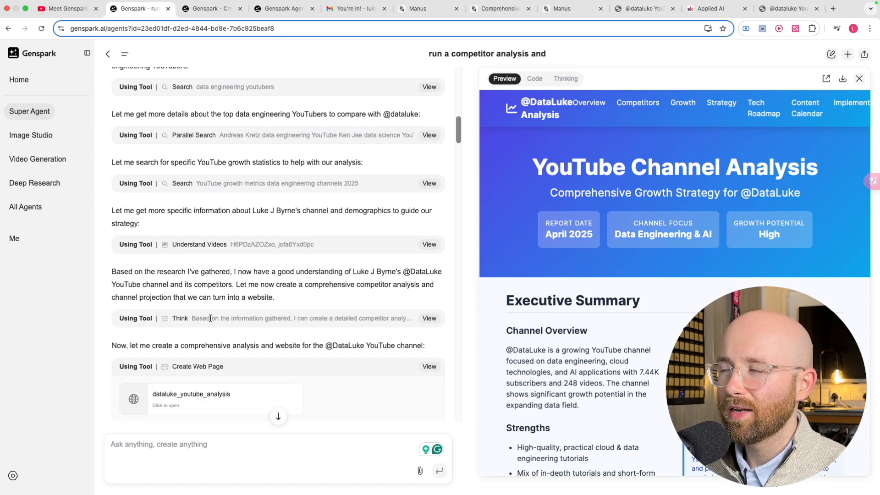
mouse_move(399, 163)
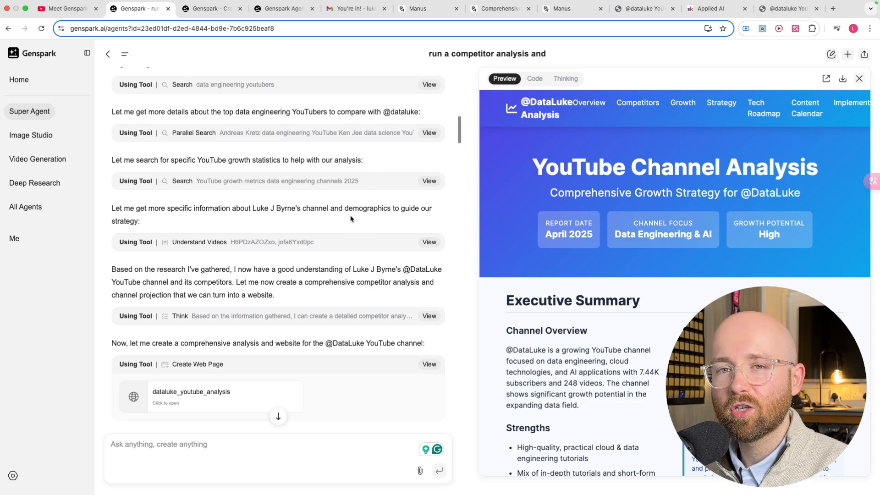
scroll(down, 3)
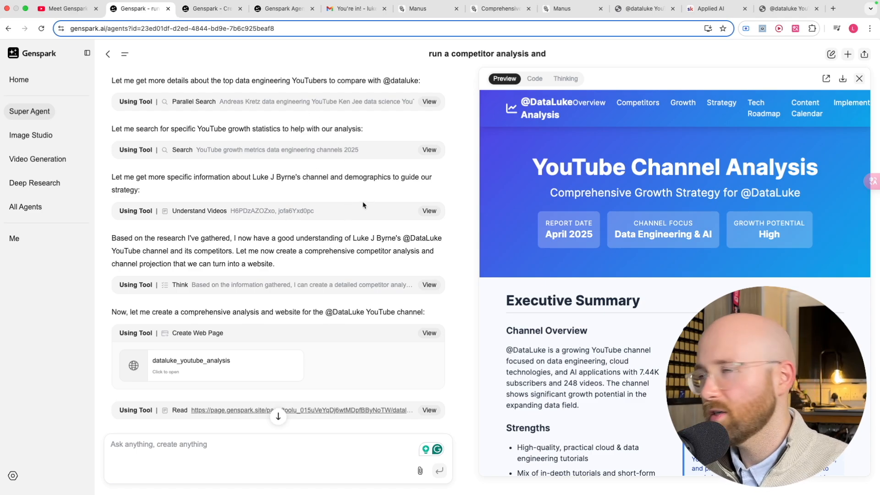
scroll(down, 3)
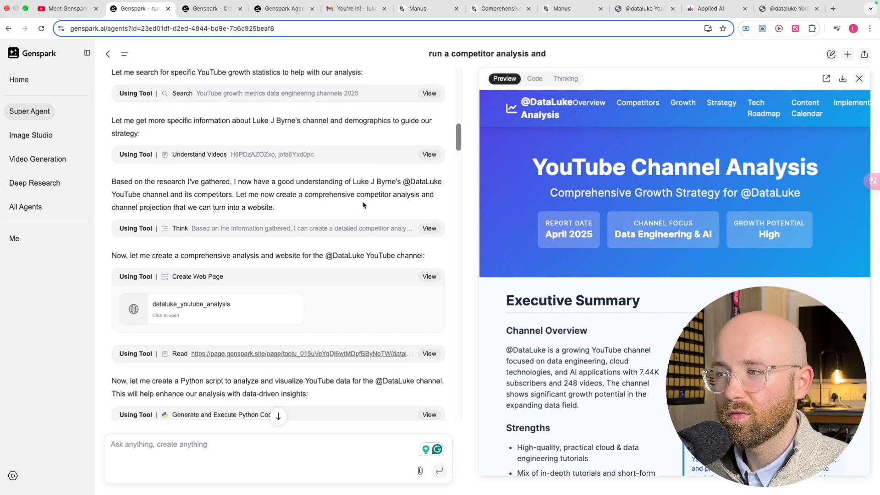
scroll(down, 3)
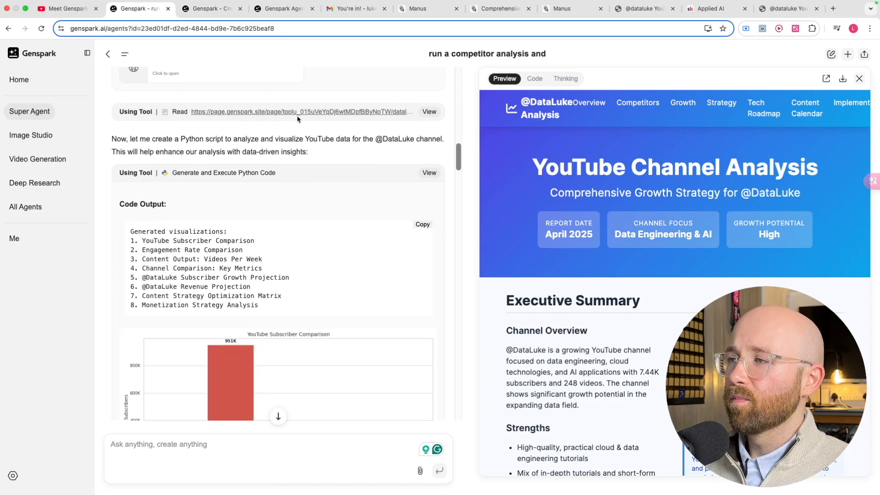
scroll(down, 3)
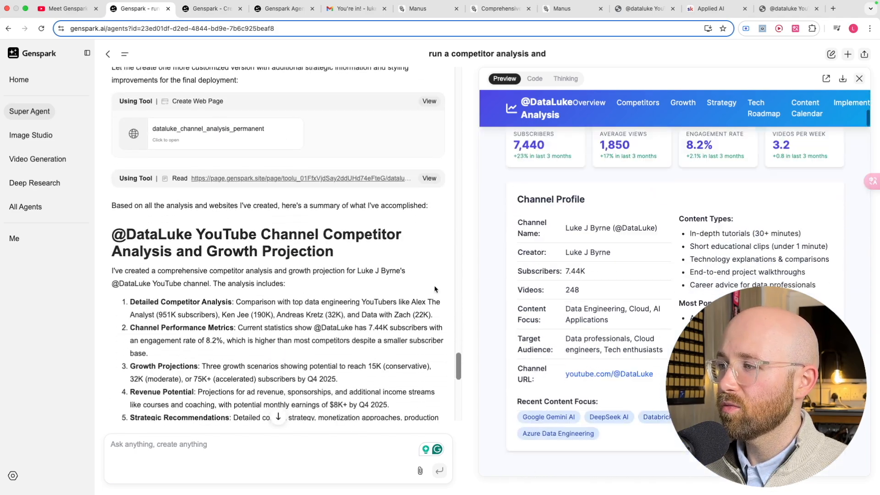
scroll(down, 3)
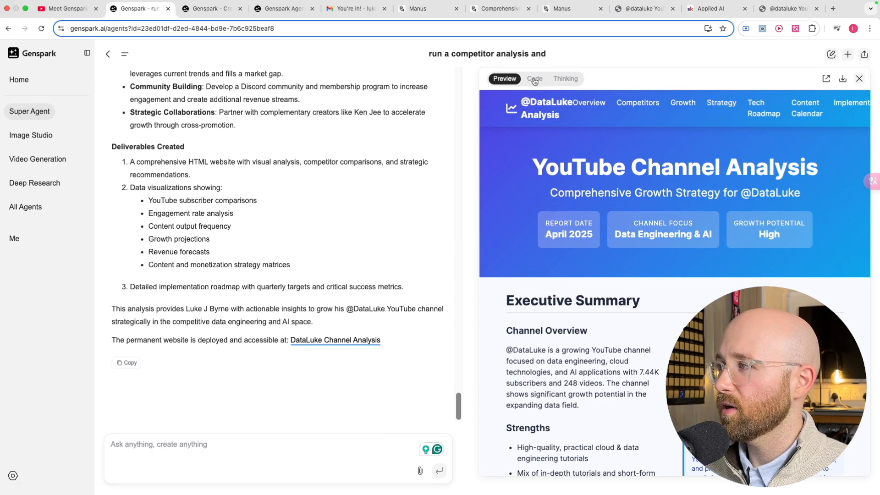
Check the website's Code and Thinking views, return to Preview, and launch the deployed site in a new tab
click(534, 78)
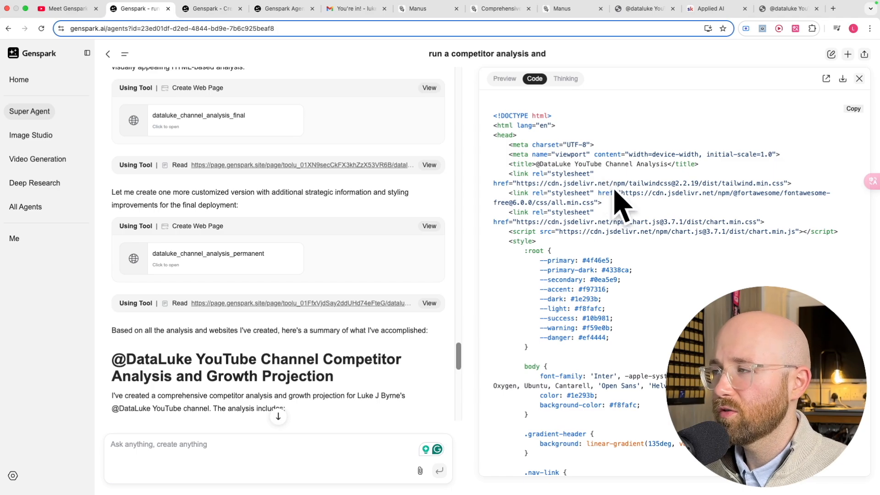
mouse_move(275, 210)
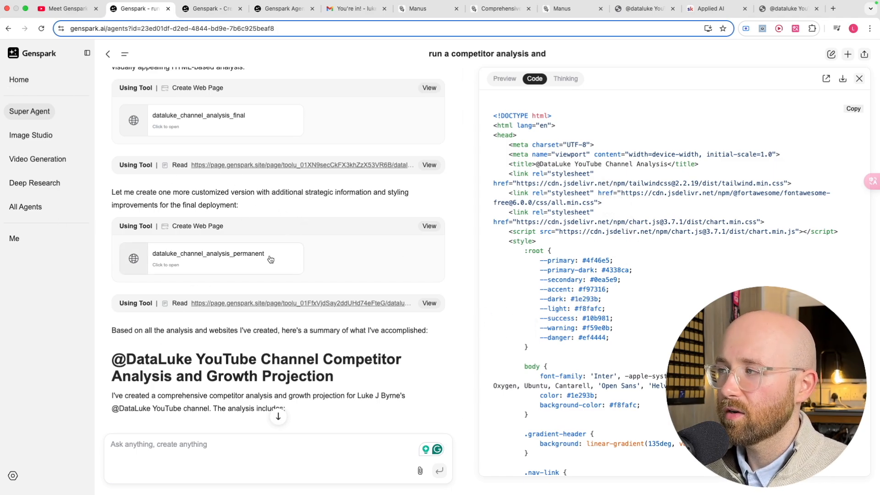
click(565, 79)
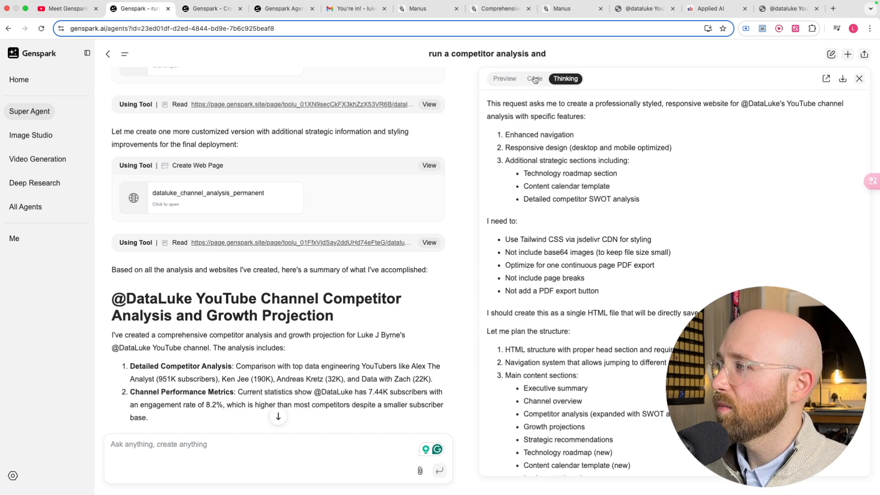
click(504, 78)
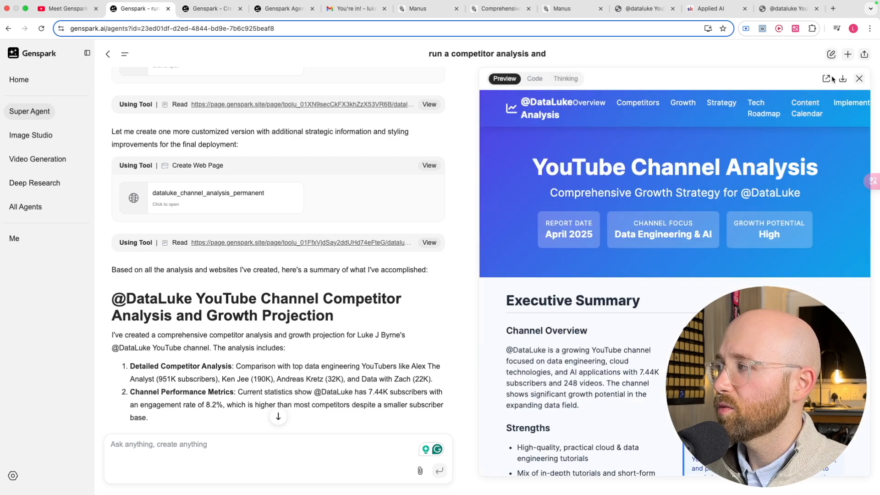
click(825, 78)
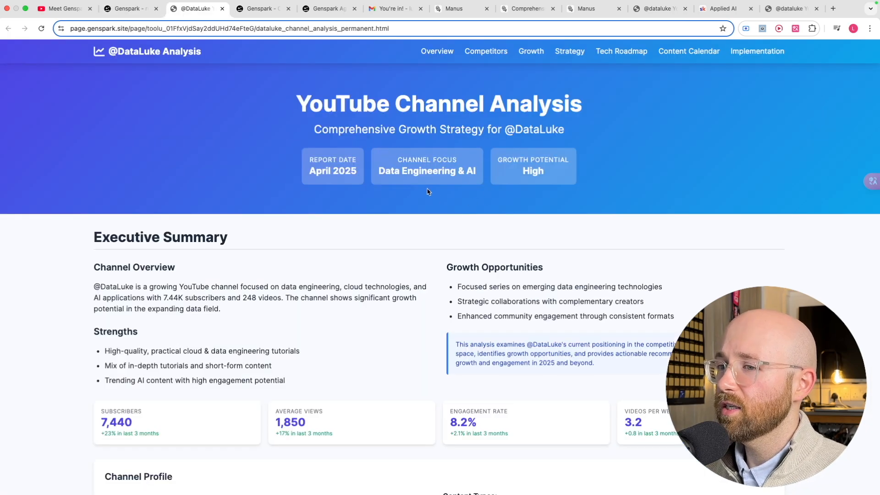
triple_click(439, 103)
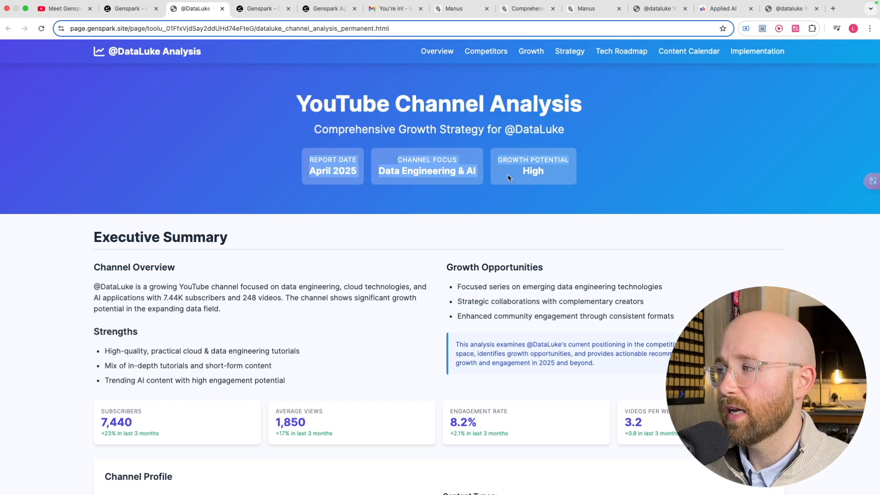
scroll(down, 3)
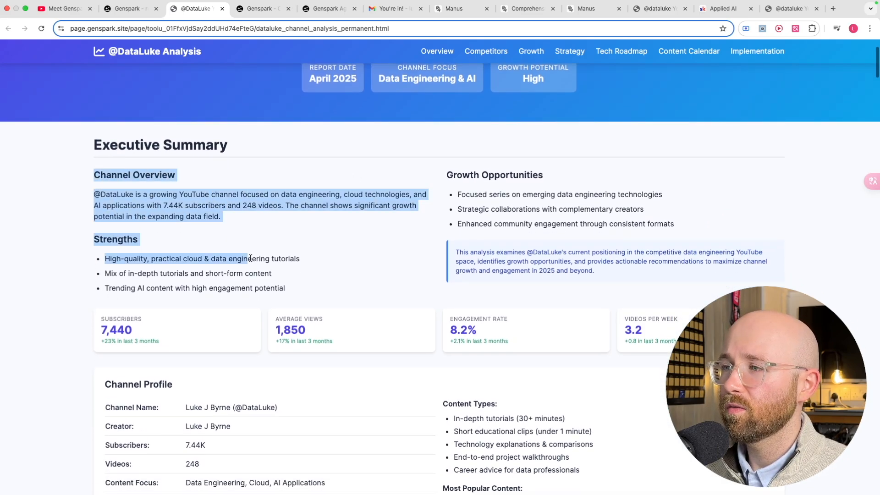
drag(248, 259, 682, 281)
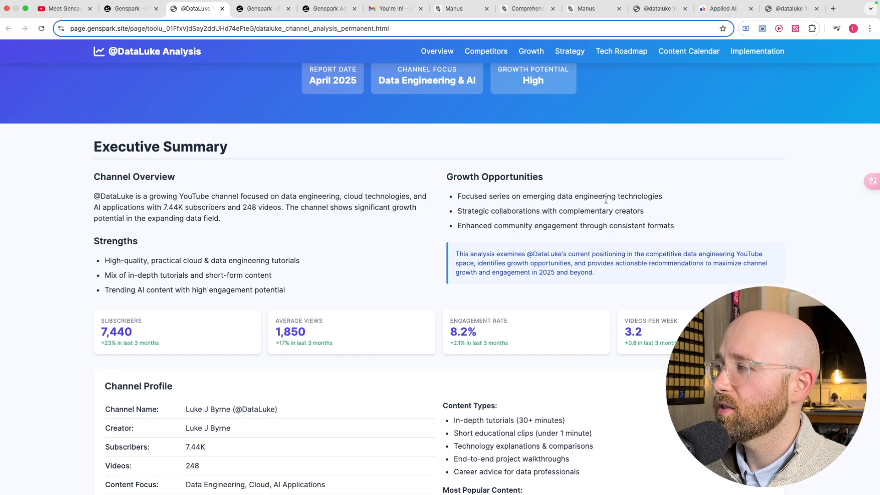
scroll(down, 3)
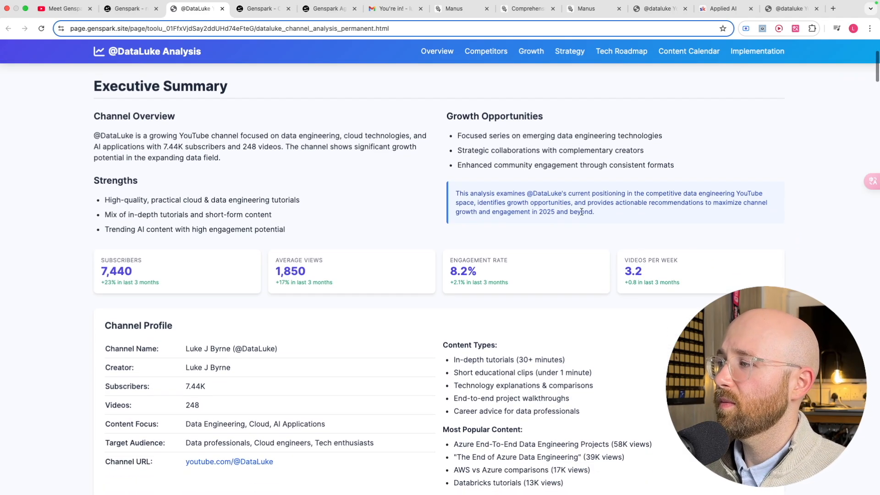
scroll(down, 3)
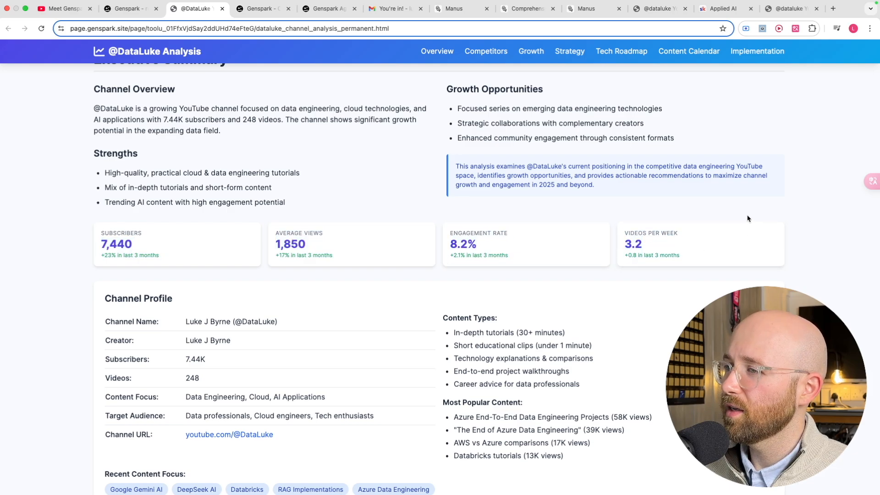
scroll(down, 3)
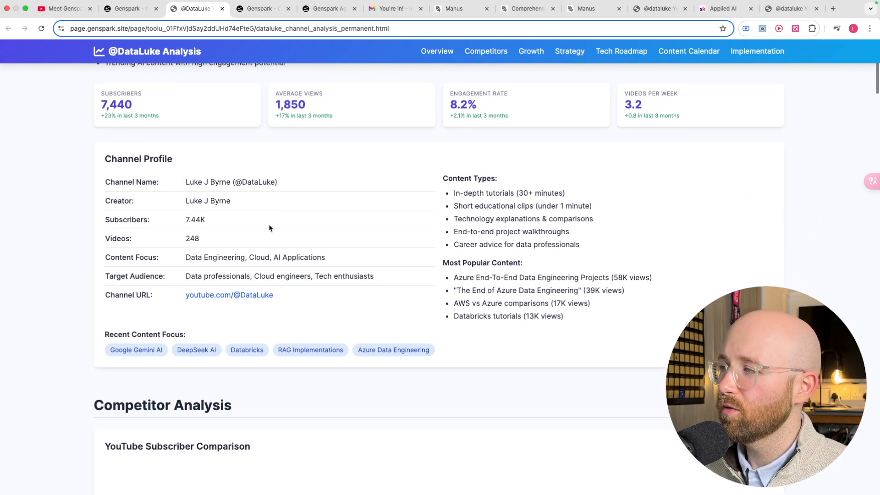
scroll(down, 3)
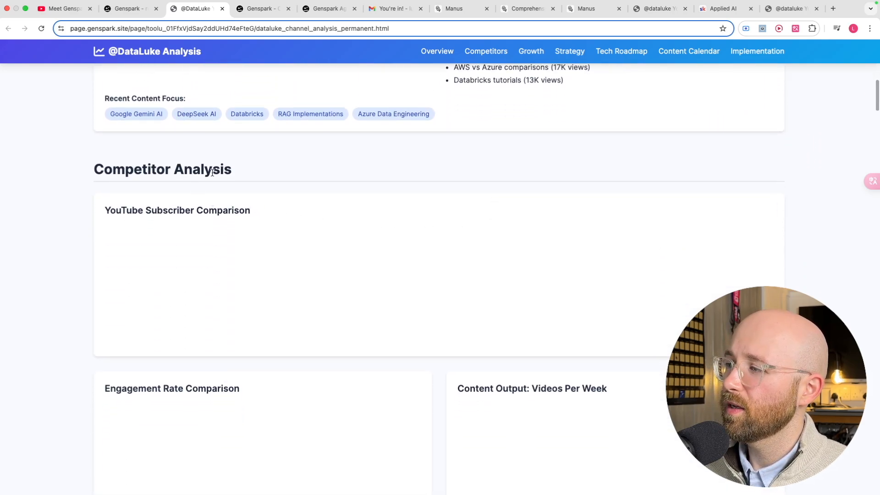
scroll(down, 3)
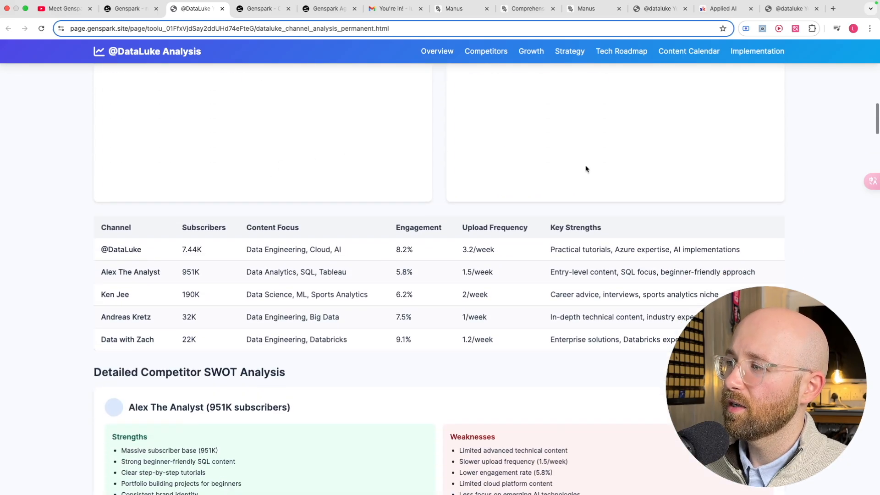
click(130, 8)
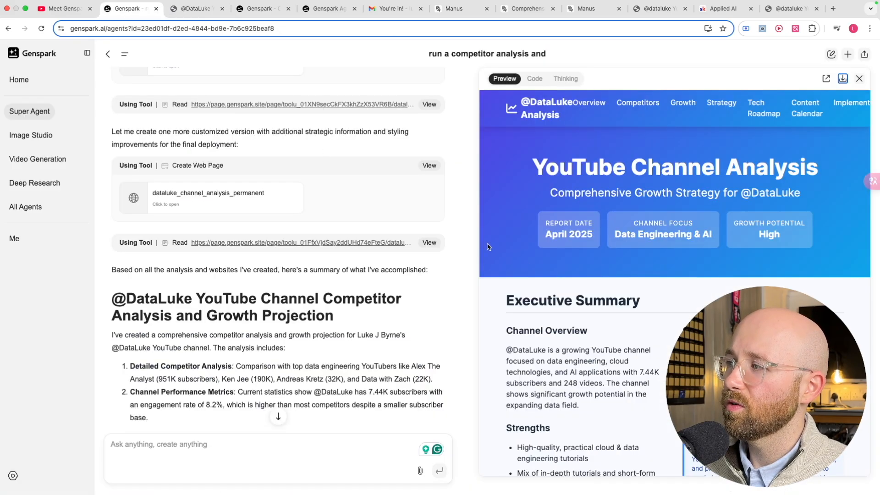
scroll(down, 3)
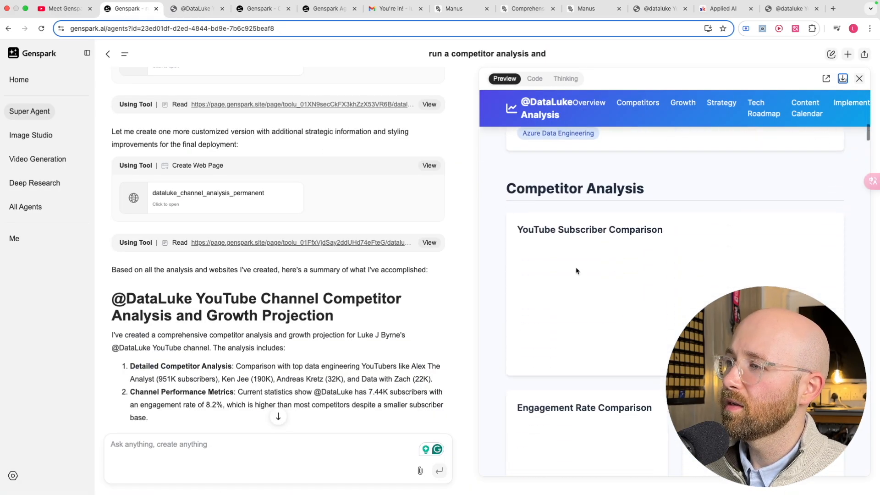
scroll(down, 3)
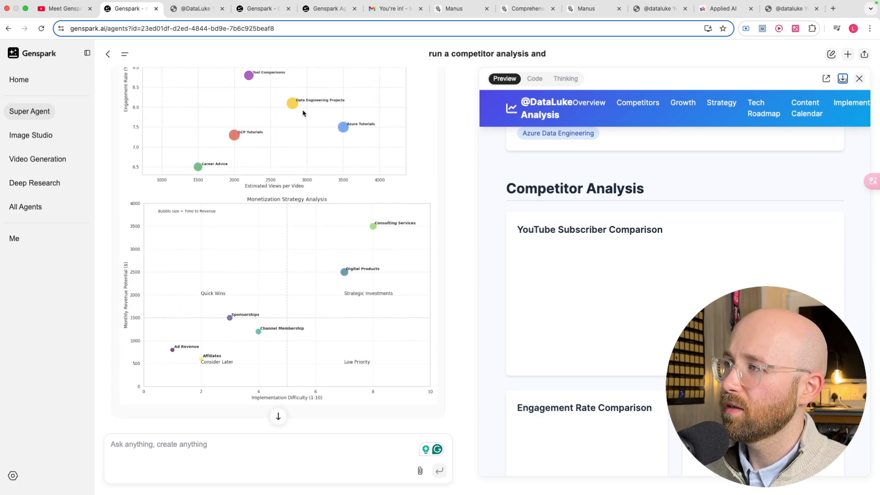
click(197, 9)
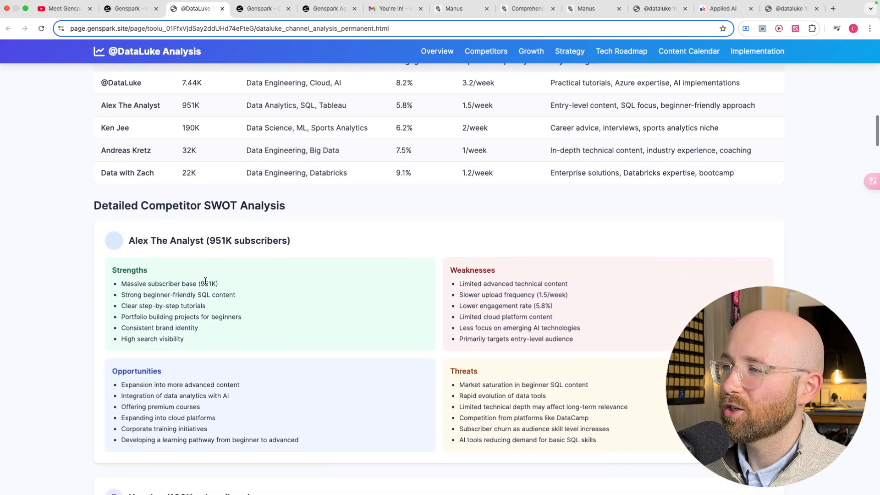
Scroll down the DataLuke report through the Tech Roadmap and Content Calendar sections
scroll(down, 3)
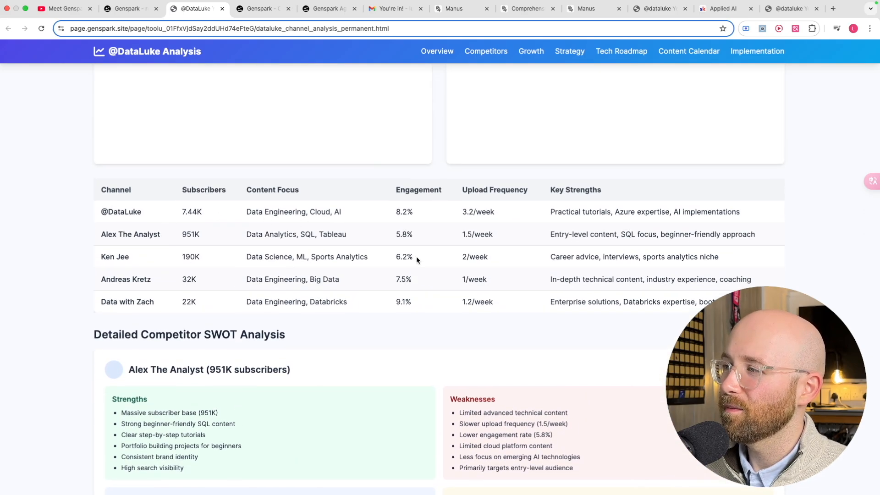
scroll(down, 3)
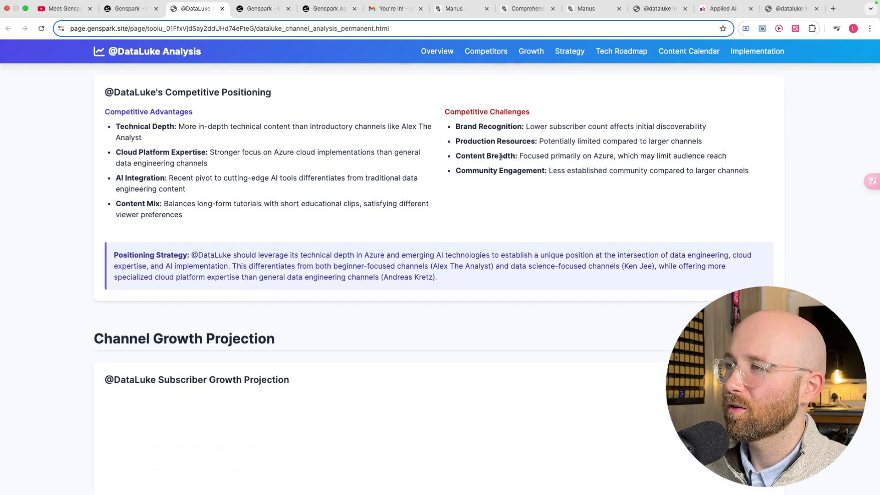
scroll(down, 3)
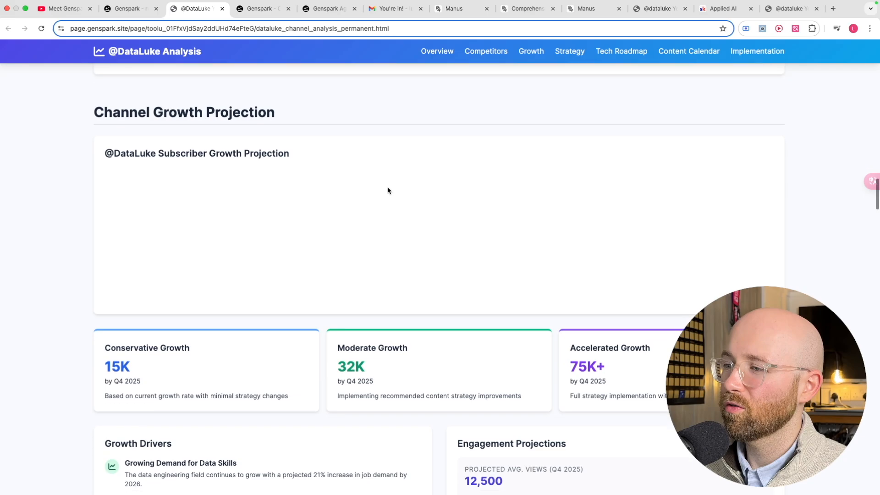
scroll(down, 3)
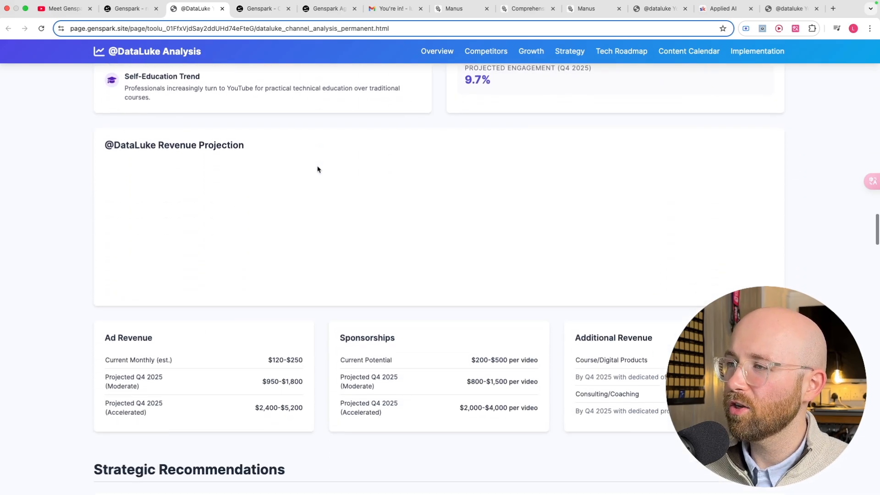
scroll(down, 3)
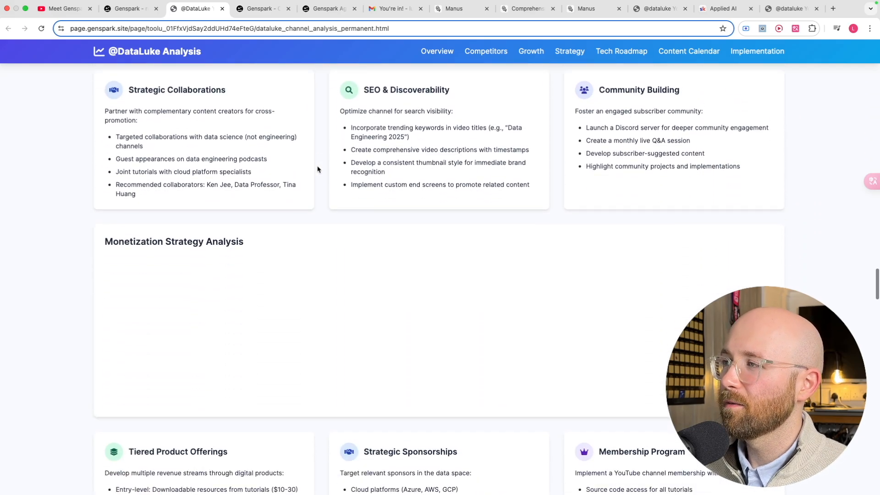
scroll(down, 3)
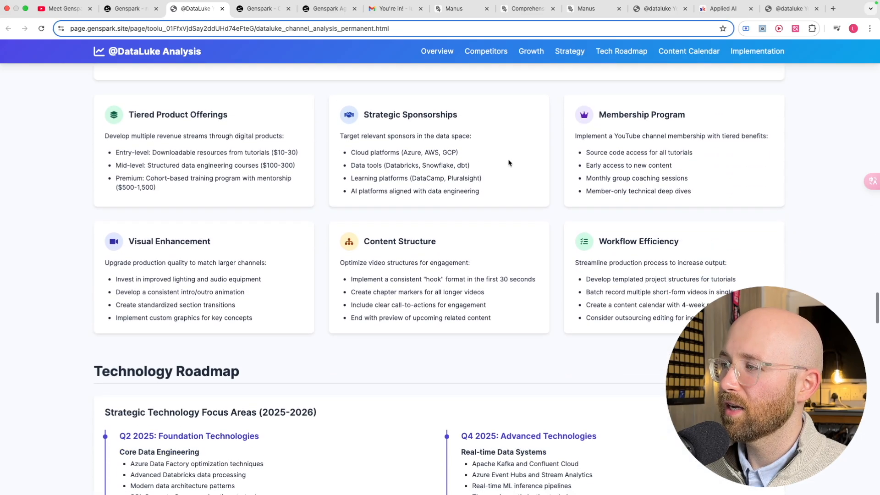
Continue down to the Critical Success Metrics table, highlighting a passage while reading
scroll(down, 3)
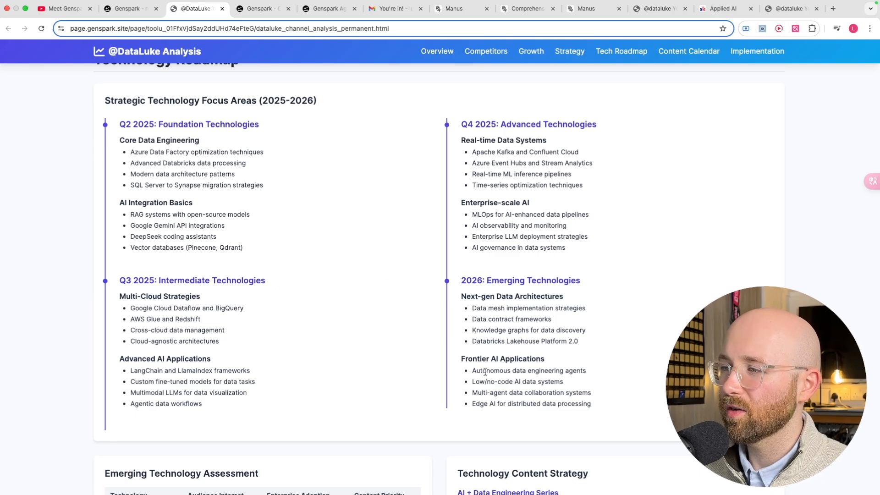
scroll(down, 3)
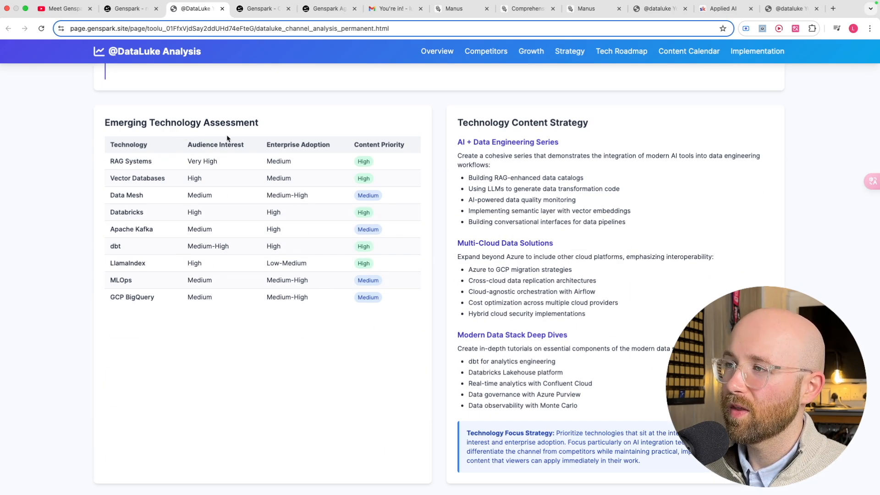
drag(108, 122, 379, 297)
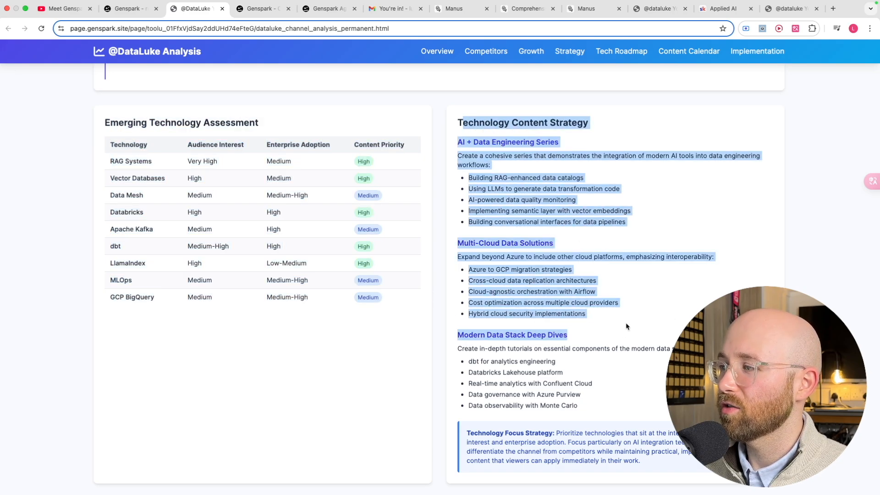
scroll(down, 3)
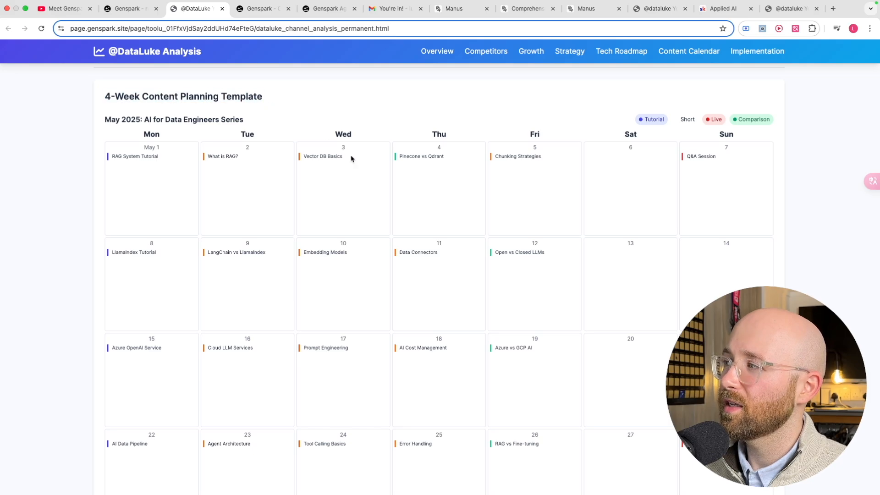
scroll(down, 3)
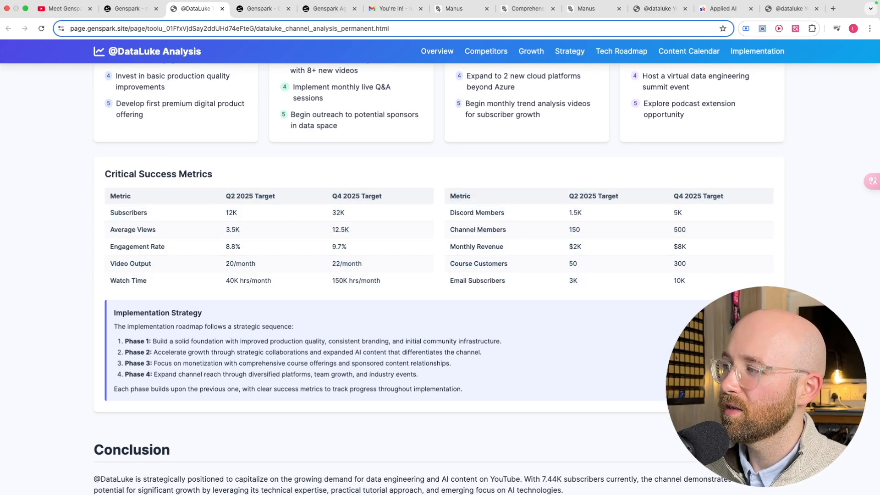
Read the Conclusion, highlighting its opening and third-paragraph sentences, and continue past it
scroll(down, 3)
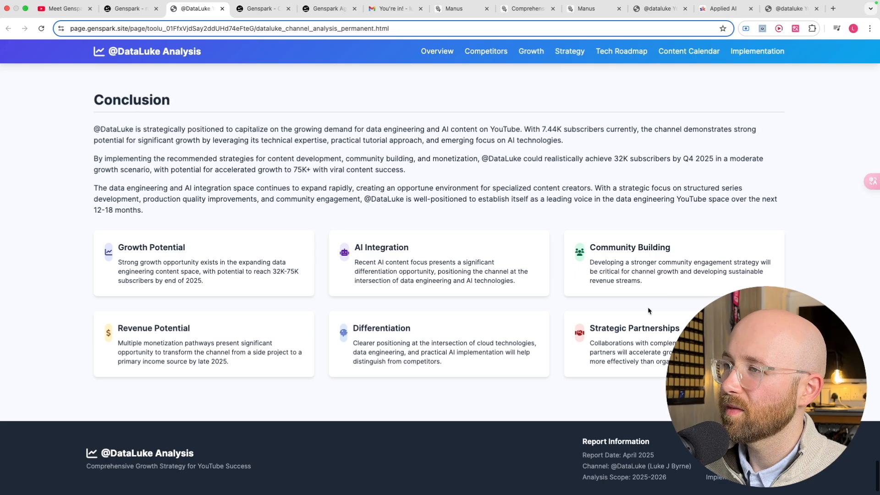
scroll(down, 3)
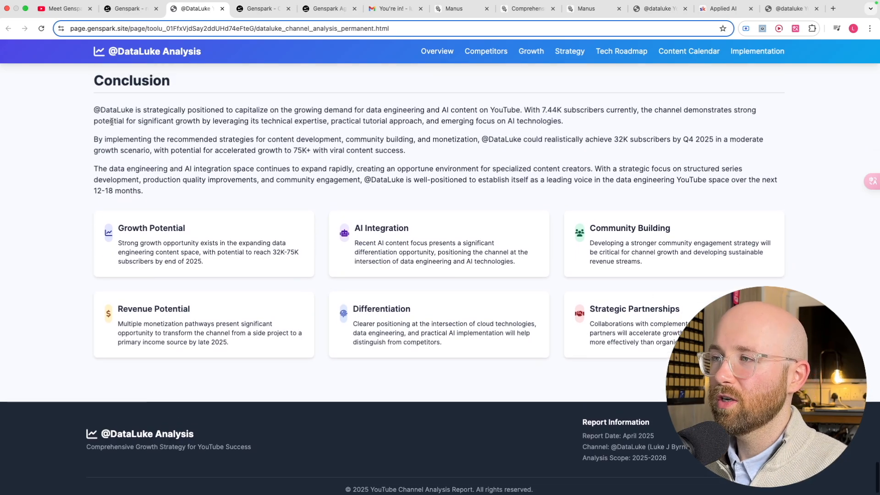
drag(94, 109, 387, 109)
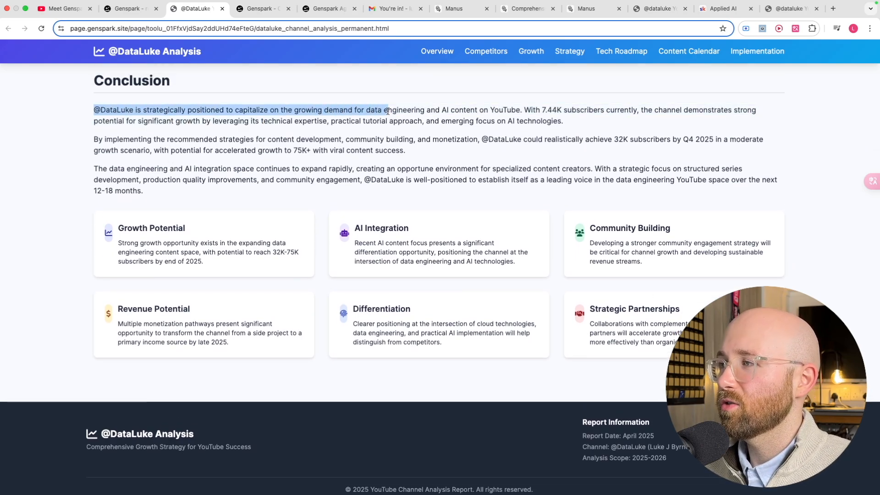
drag(386, 109, 483, 140)
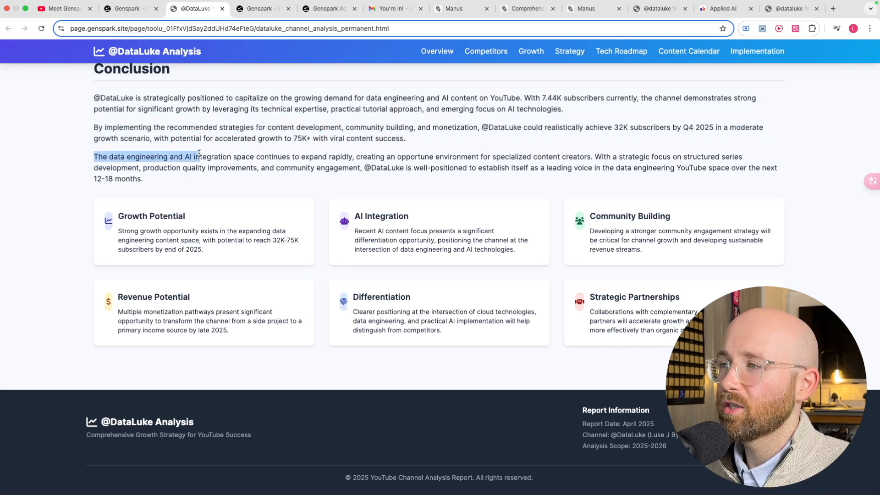
drag(200, 157, 385, 156)
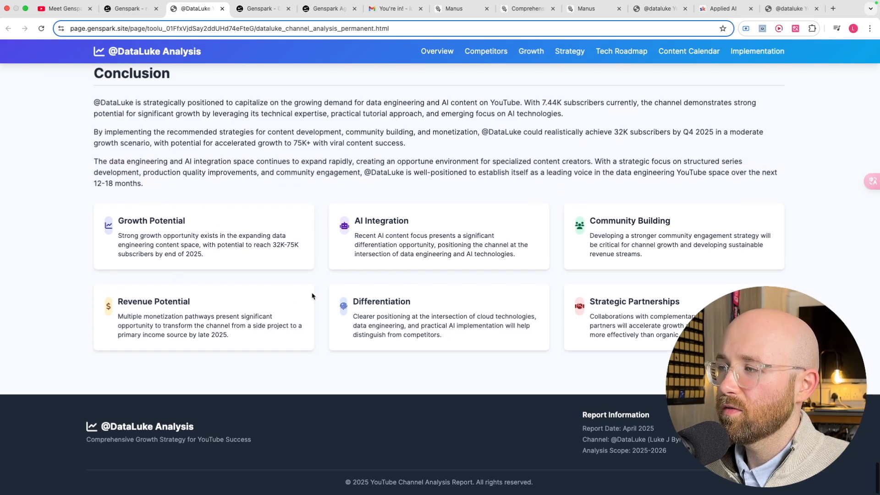
scroll(down, 3)
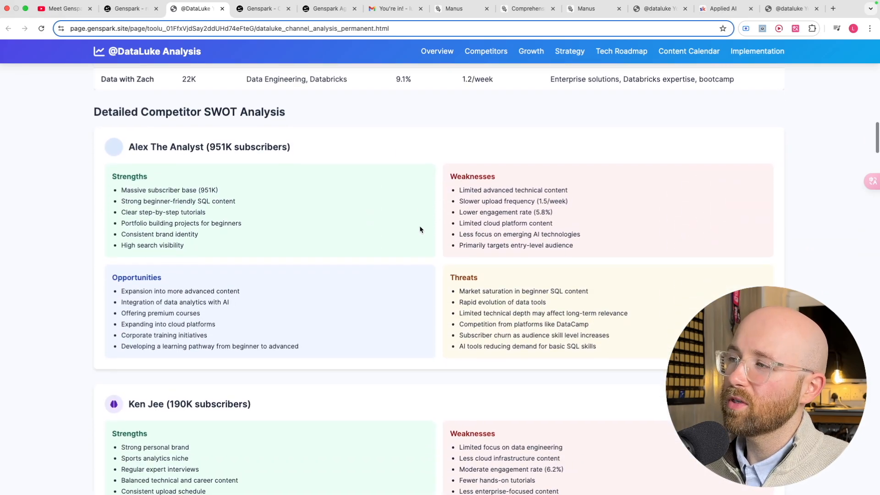
Scroll through SWOT and Channel Growth Projection, then switch to the Manus Tesla Stock Analysis replay tab
scroll(down, 3)
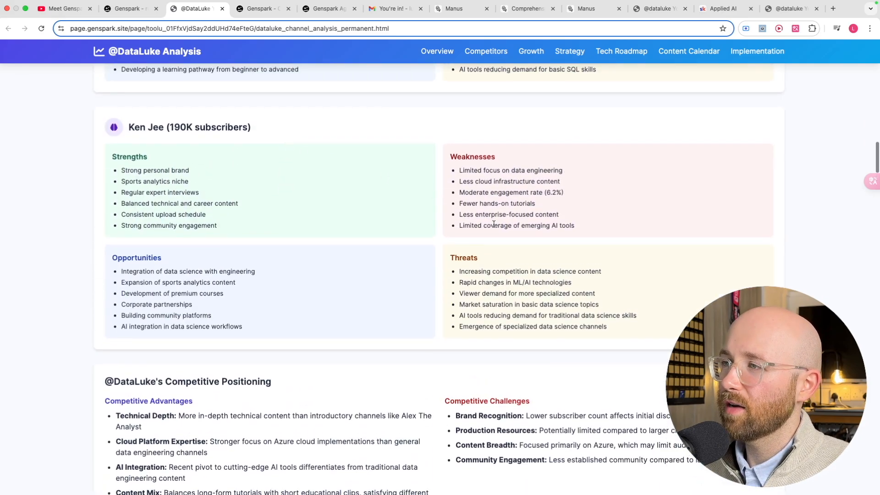
scroll(down, 3)
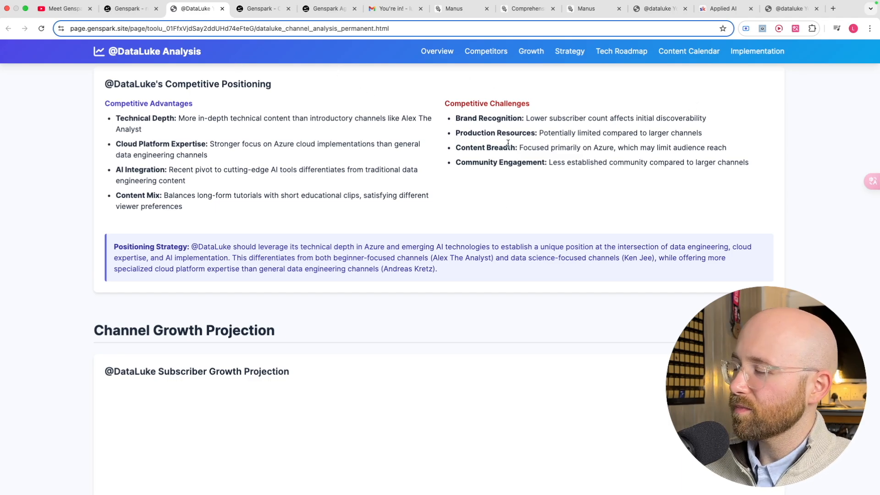
scroll(down, 3)
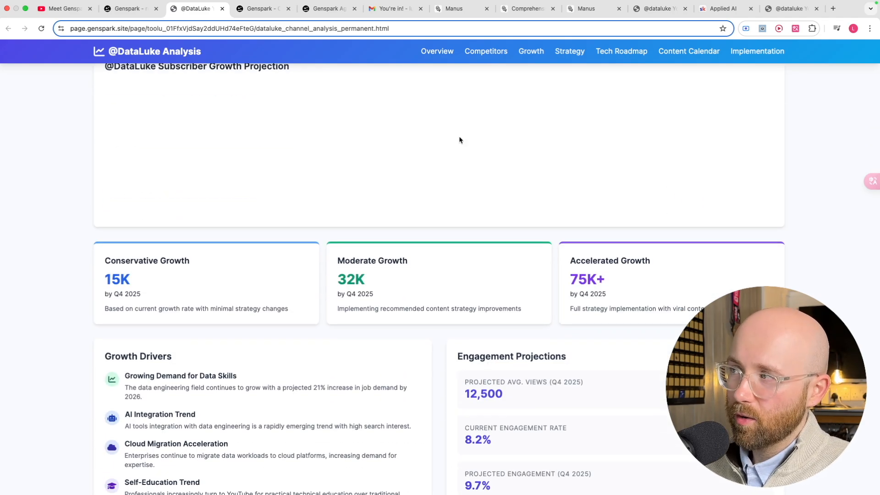
click(525, 8)
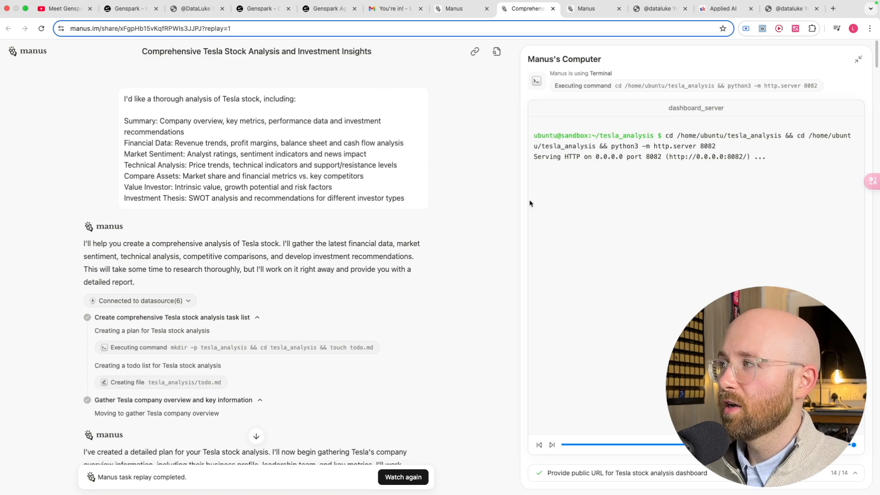
Bring the deployed raoahheh.manus.space DataLuke analysis site into its own window beside the Skool page
click(660, 8)
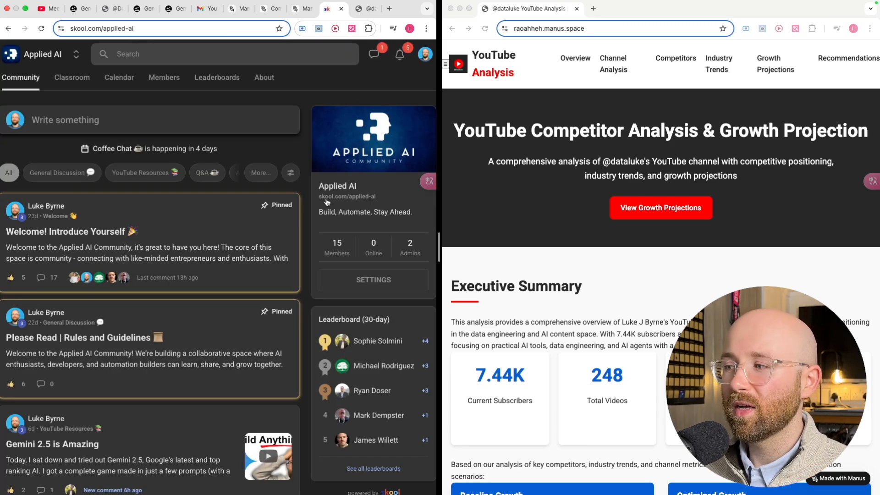
Browse the Applied AI classroom course cards, then head back to the community feed
click(71, 78)
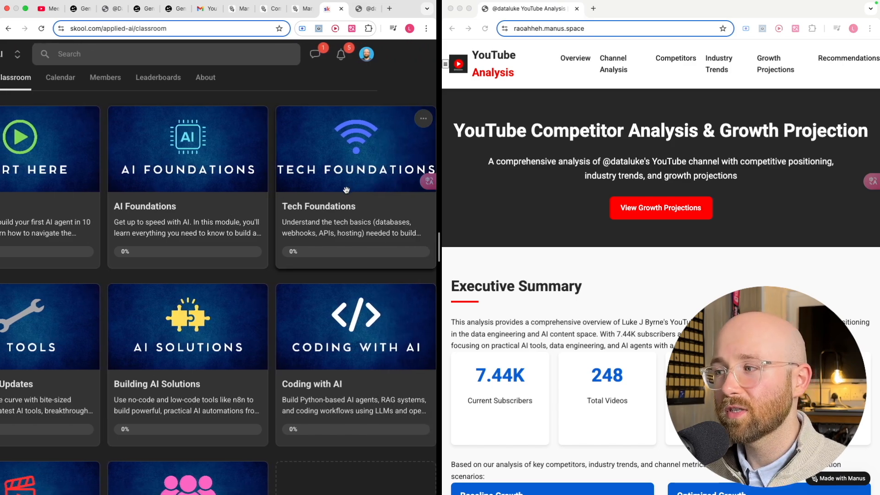
scroll(down, 3)
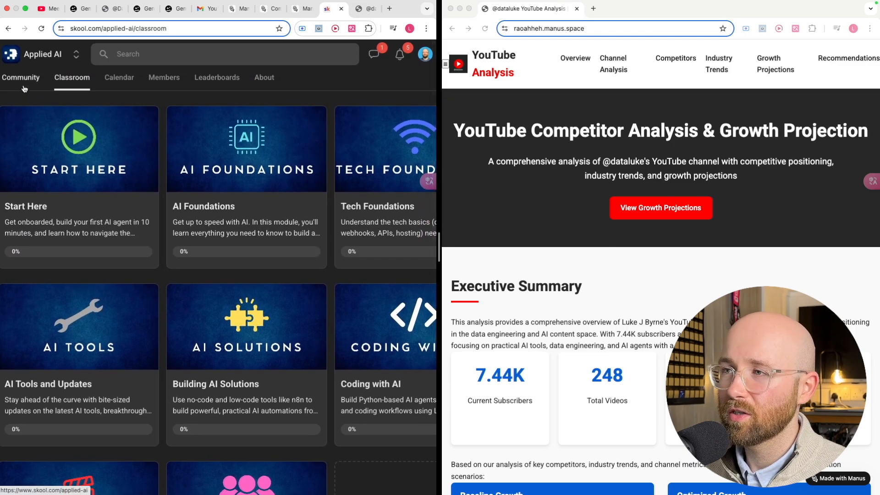
click(20, 77)
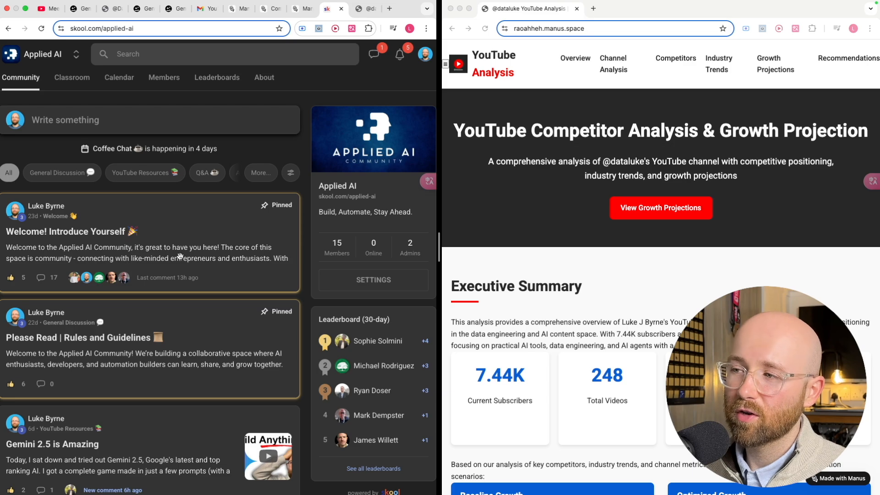
click(67, 231)
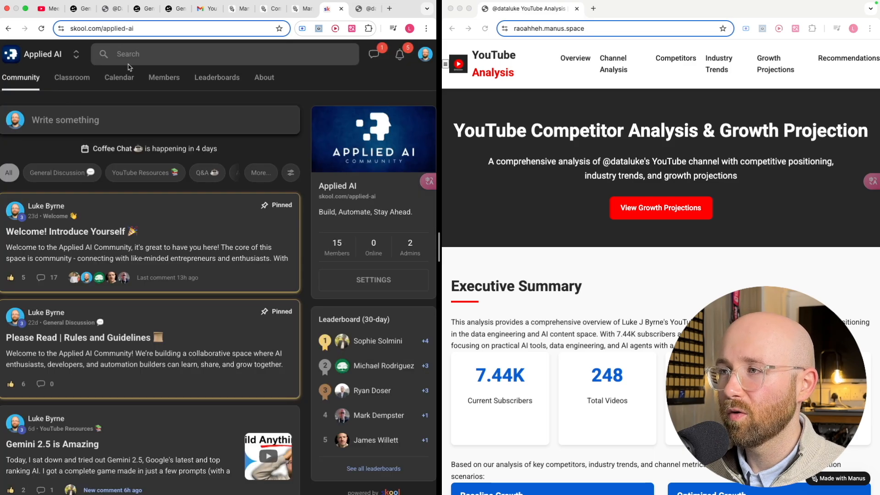
Check the event calendar, then settle on the classroom of course modules and scan its cards
click(118, 78)
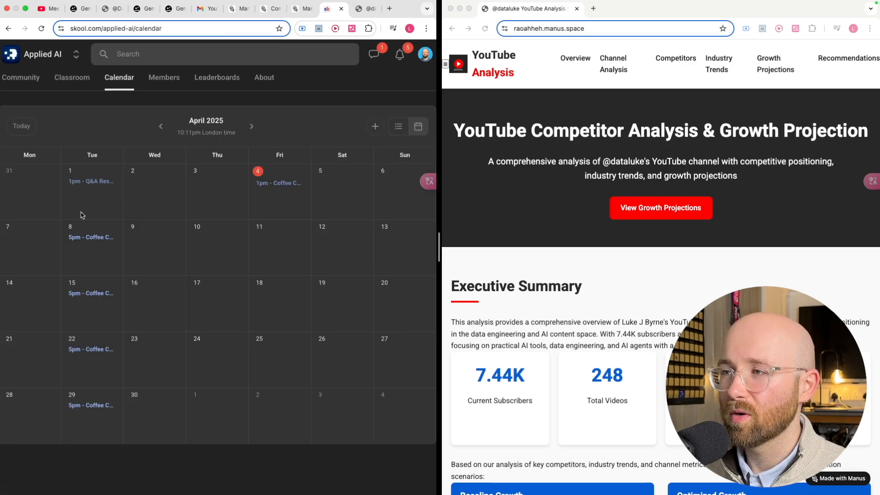
click(21, 78)
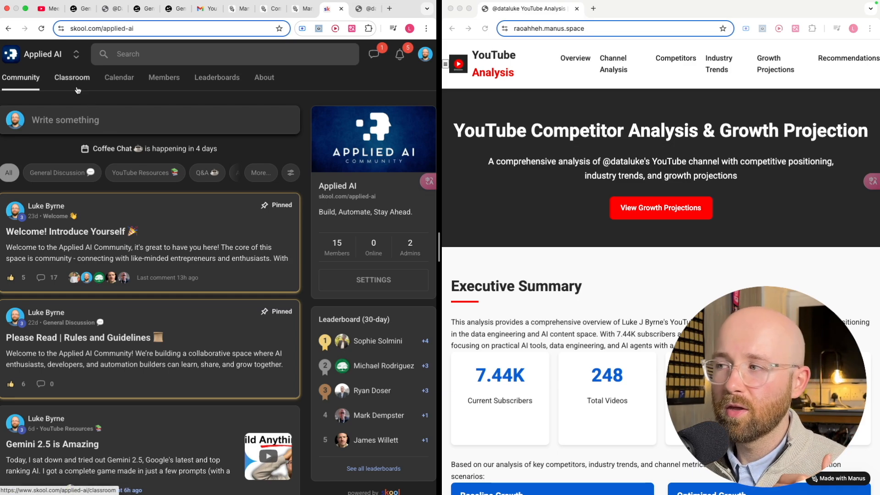
click(72, 77)
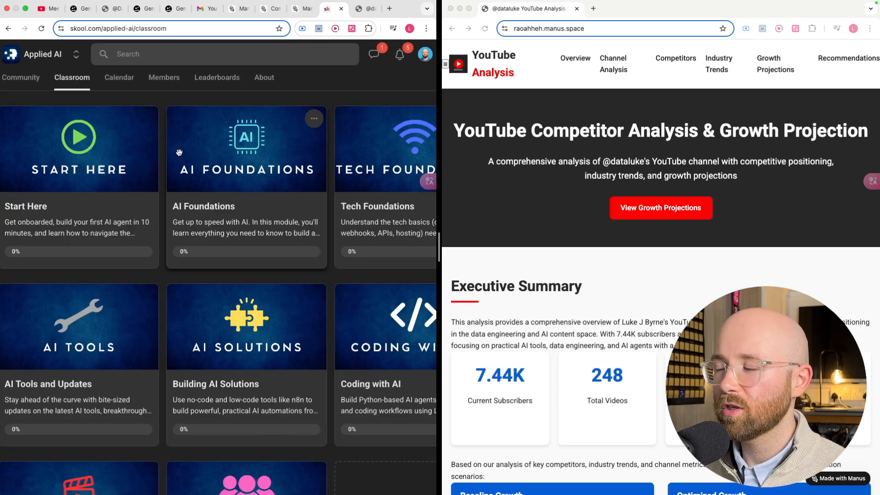
scroll(down, 3)
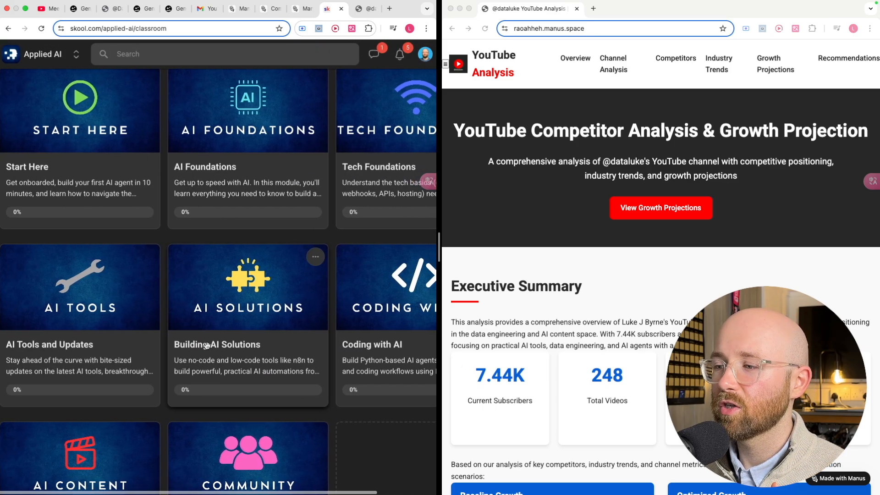
scroll(right, 3)
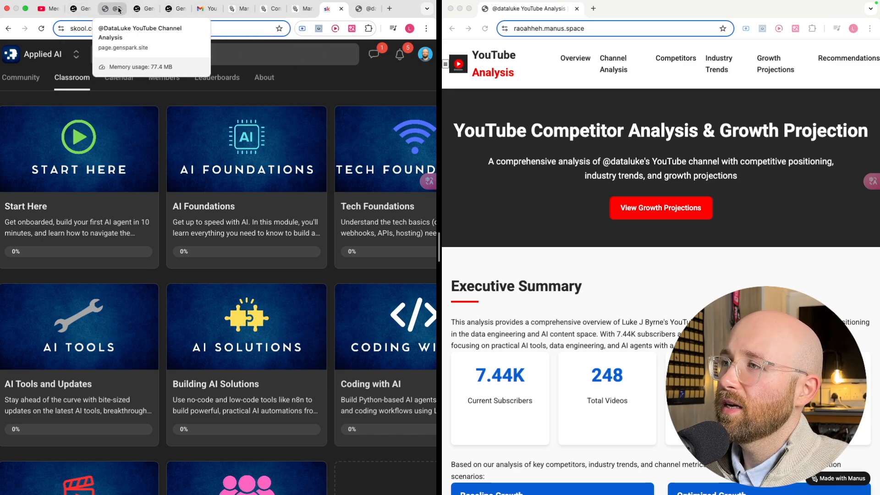
click(111, 9)
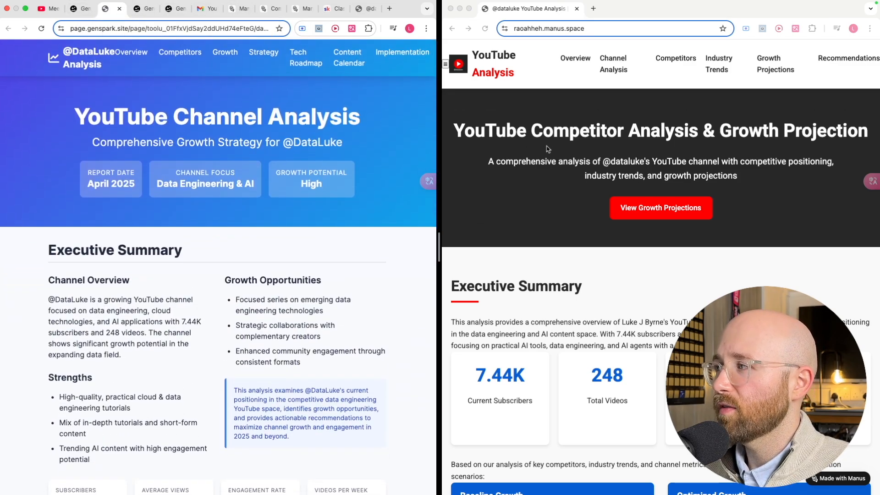
mouse_move(265, 211)
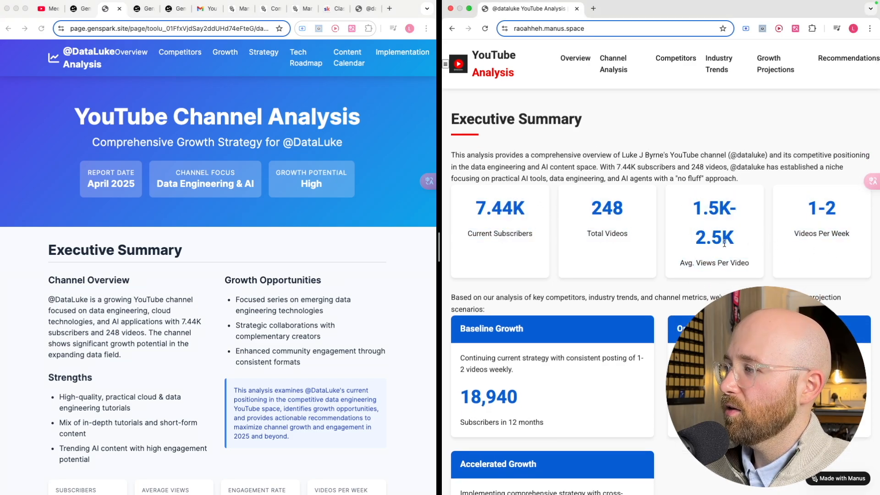
scroll(down, 3)
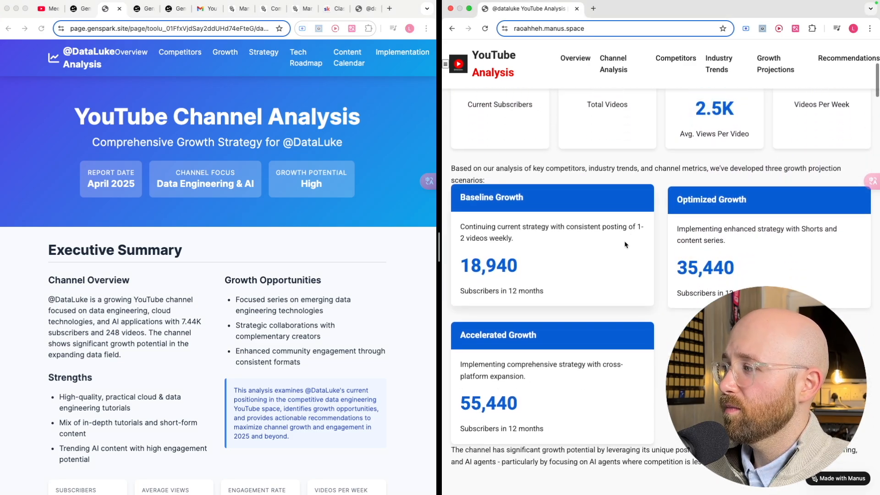
scroll(down, 3)
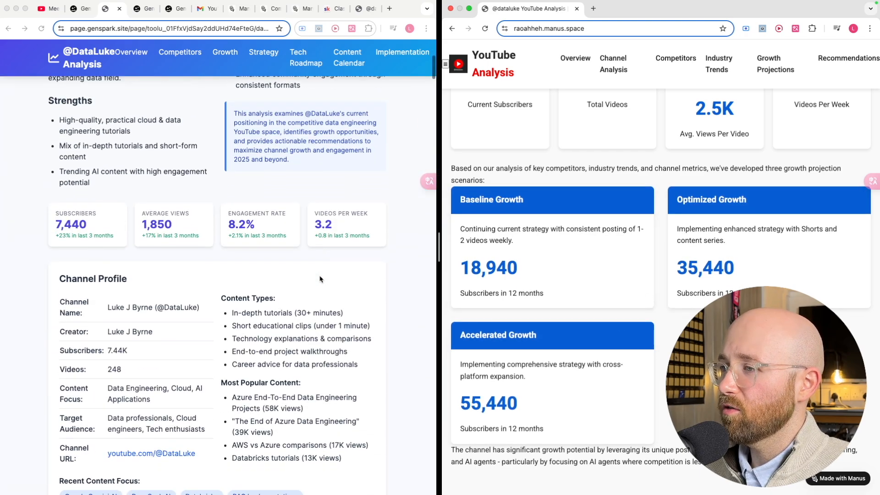
scroll(down, 3)
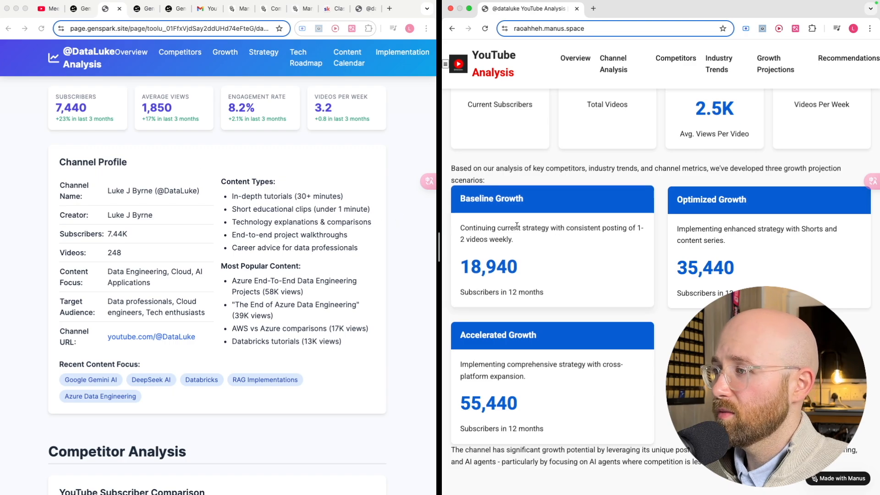
scroll(down, 3)
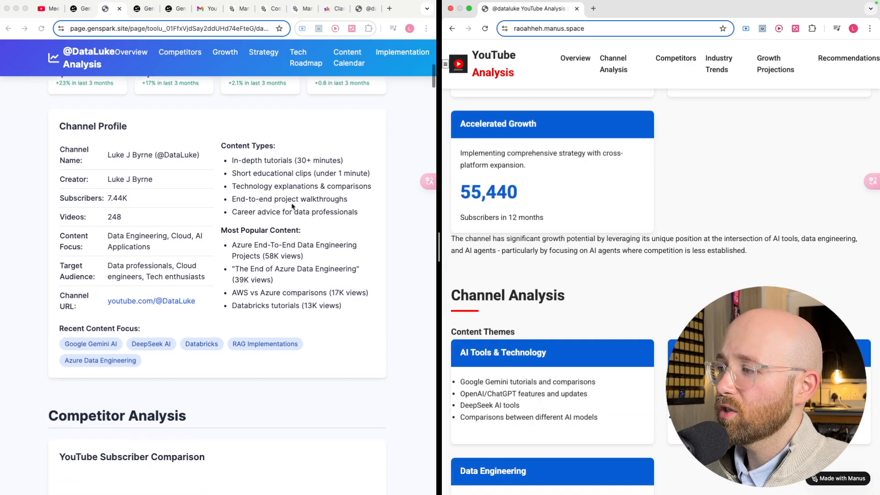
scroll(down, 3)
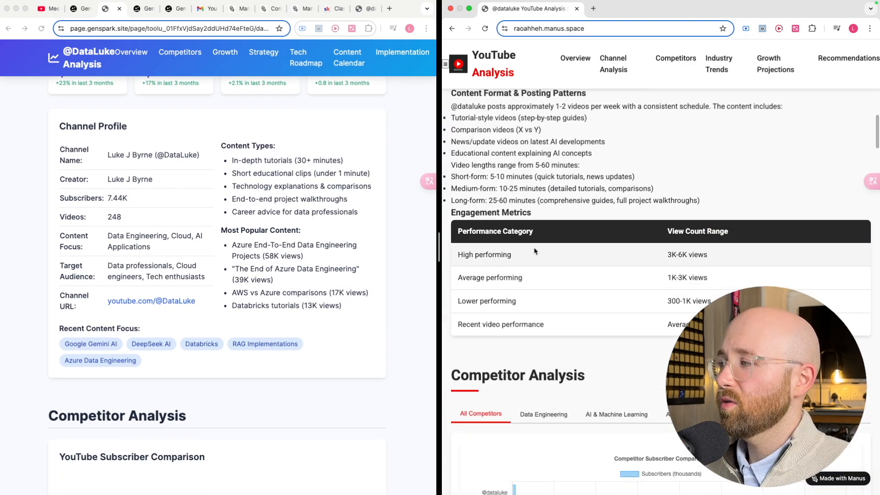
scroll(down, 3)
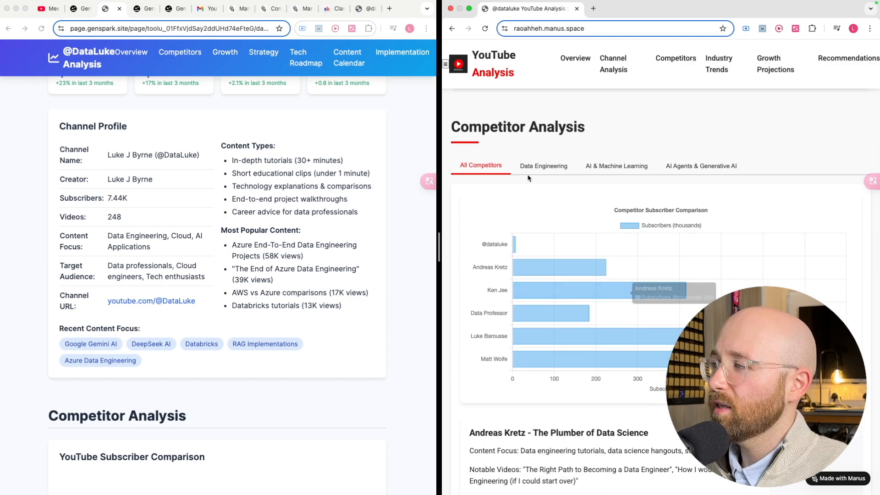
scroll(down, 3)
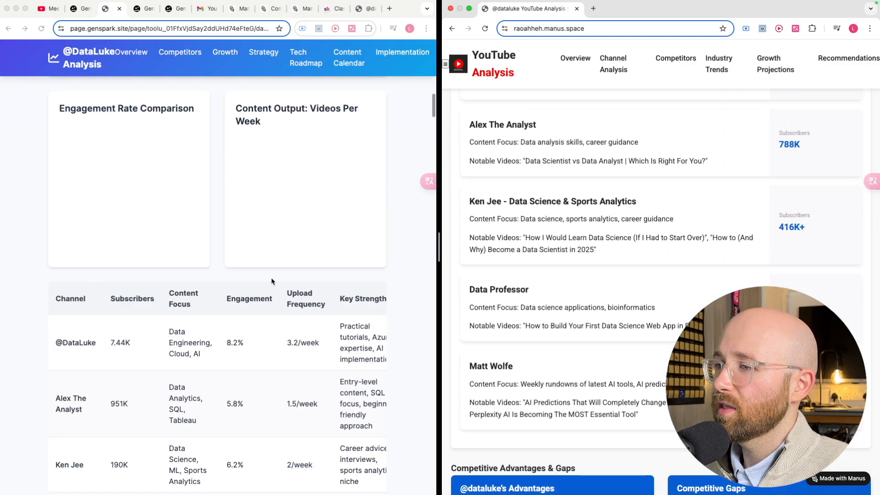
scroll(down, 3)
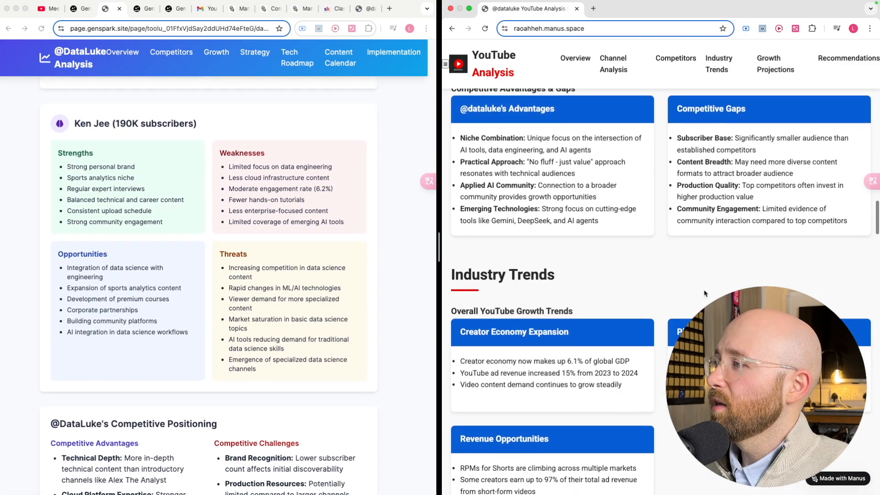
scroll(down, 3)
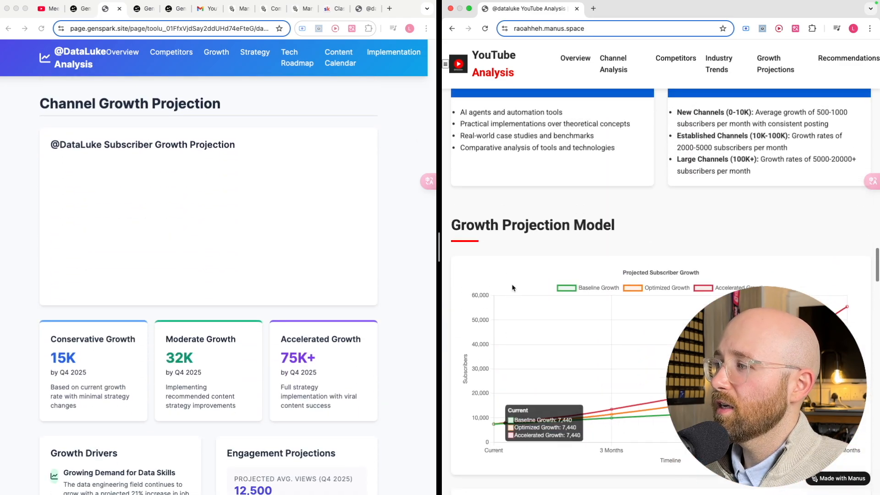
scroll(down, 3)
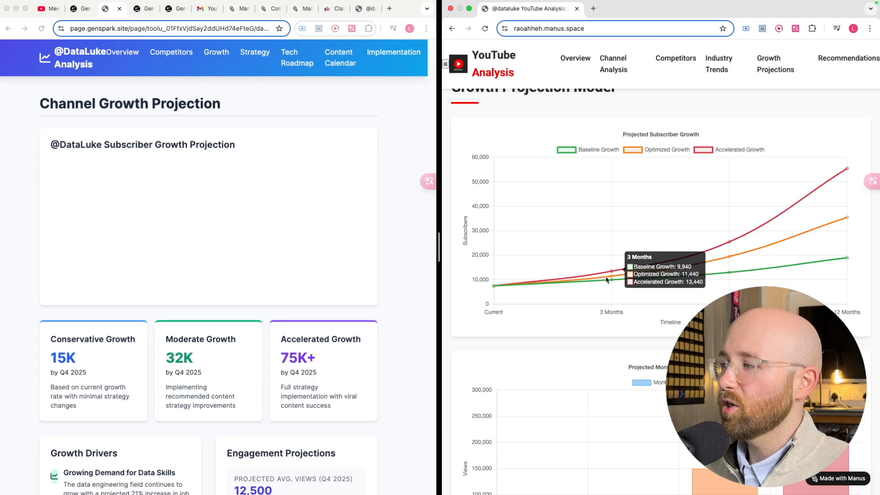
scroll(down, 3)
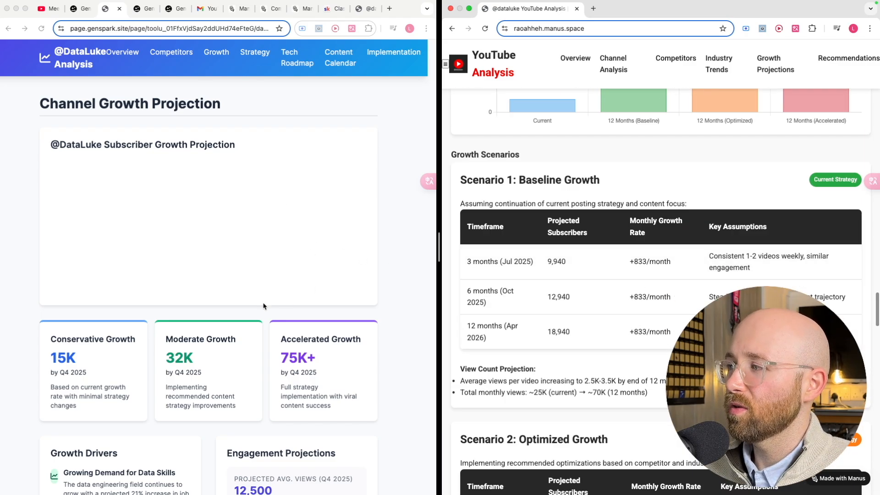
scroll(down, 3)
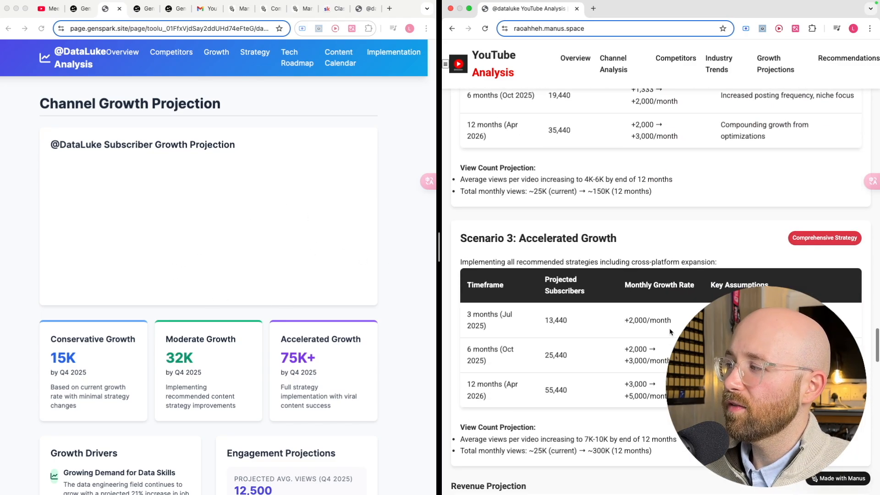
scroll(down, 3)
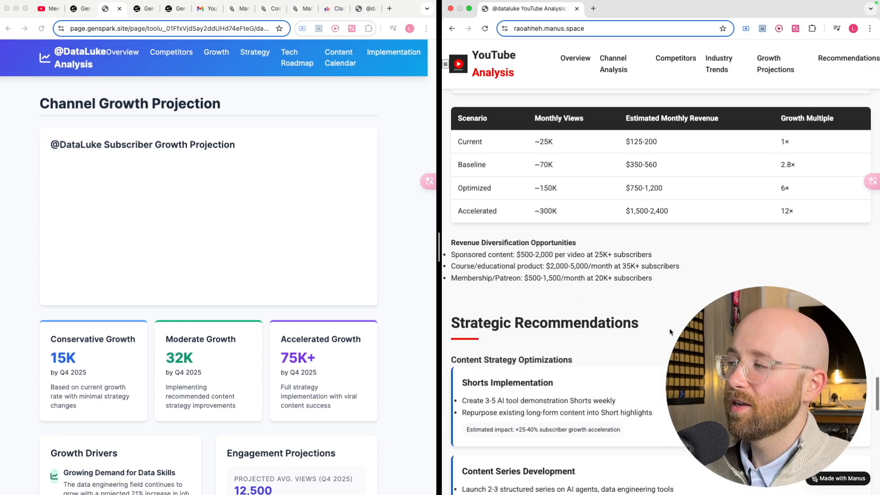
scroll(down, 3)
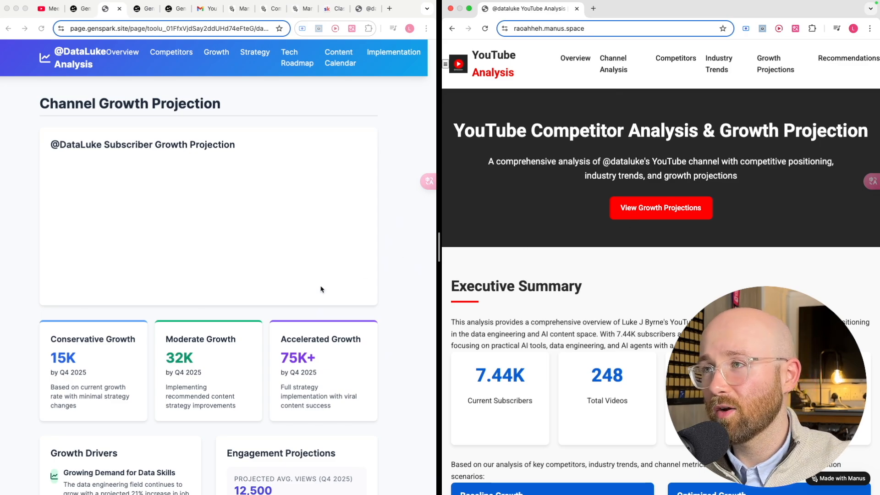
scroll(down, 3)
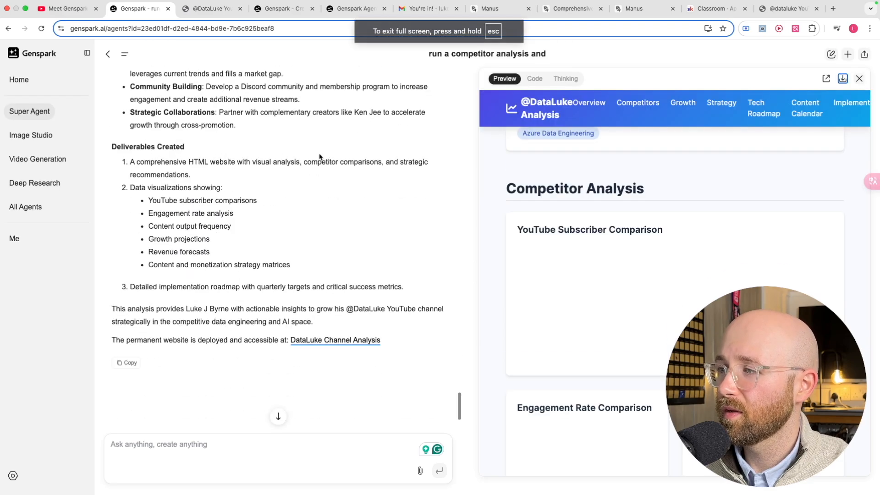
Scroll the Super Agent chat around the DataLuke revenue projection chart and dashboard attempts
scroll(down, 3)
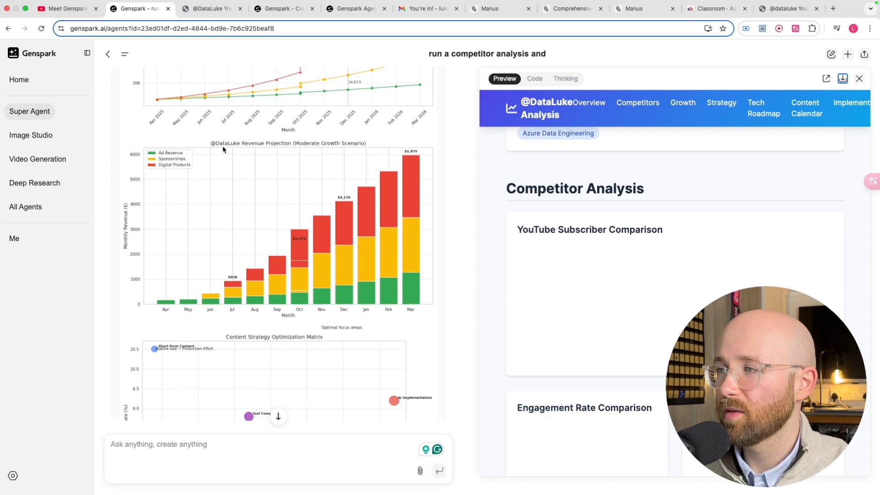
mouse_move(177, 198)
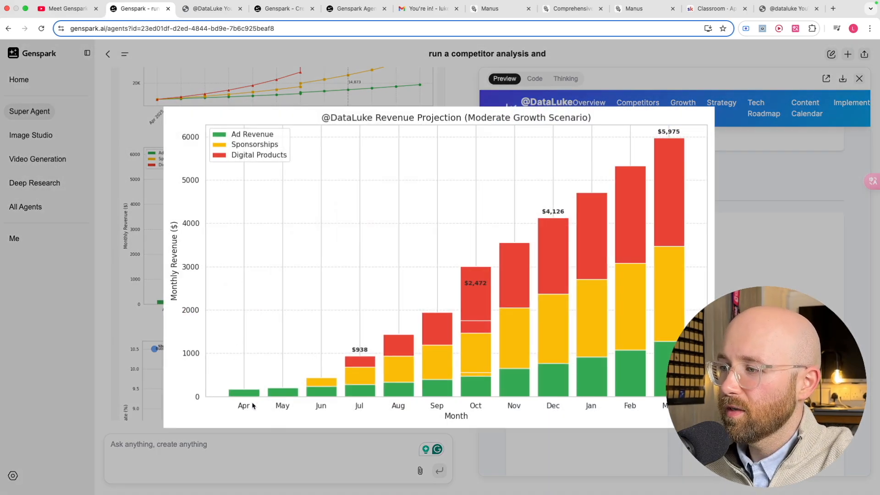
mouse_move(258, 367)
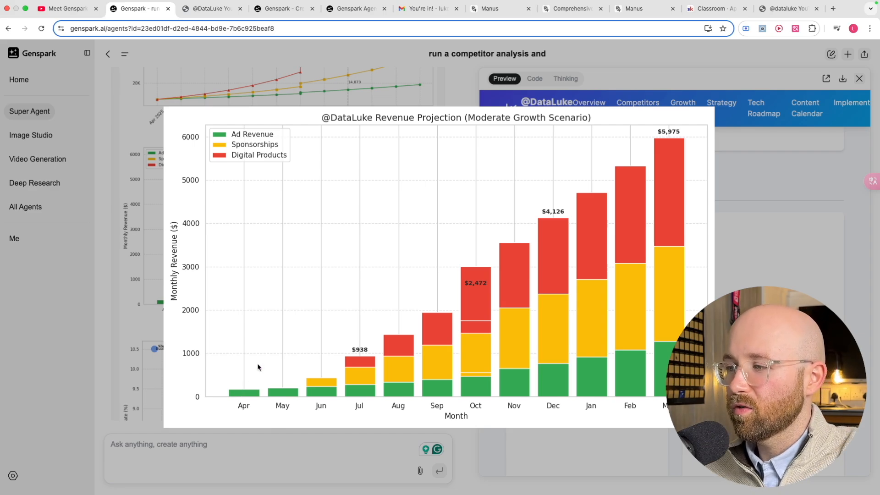
mouse_move(238, 393)
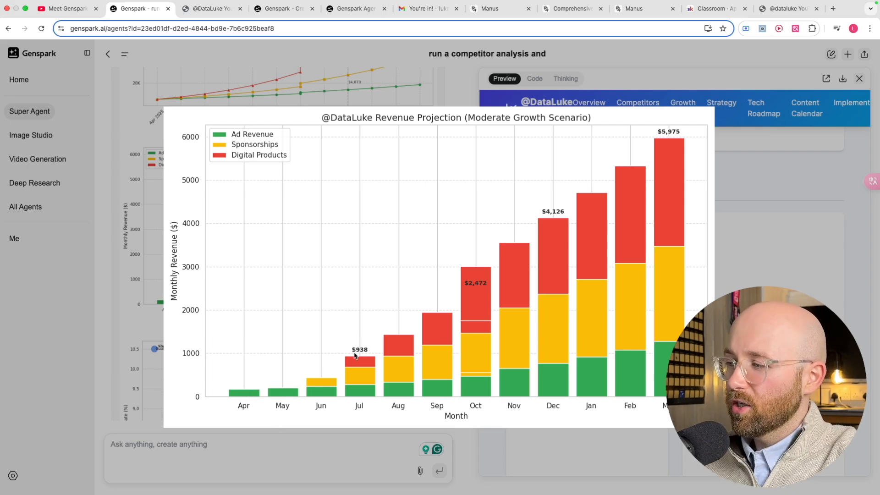
mouse_move(671, 127)
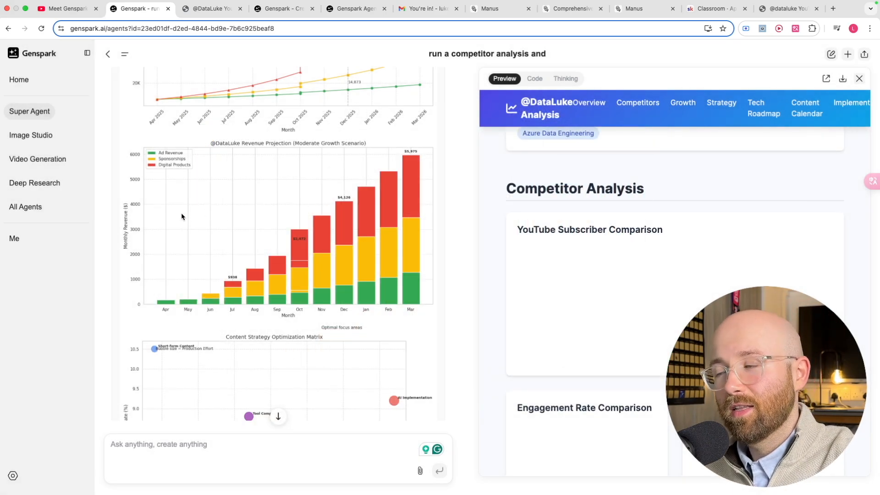
scroll(down, 3)
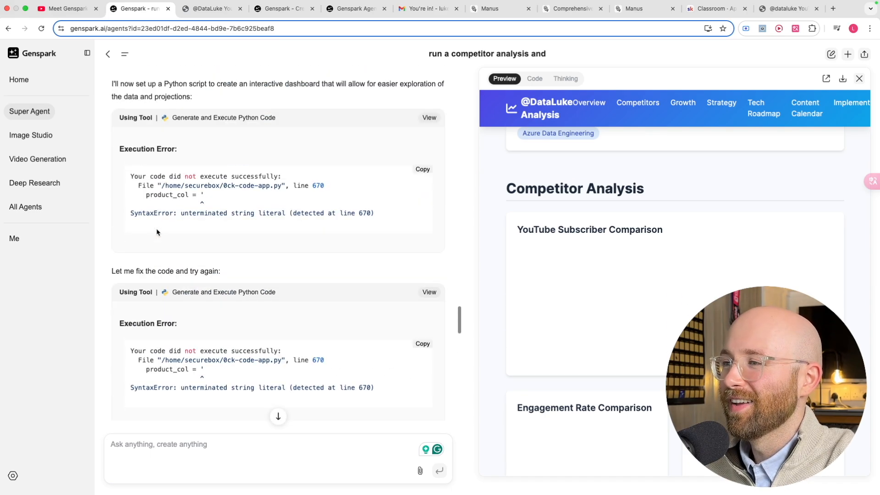
scroll(down, 3)
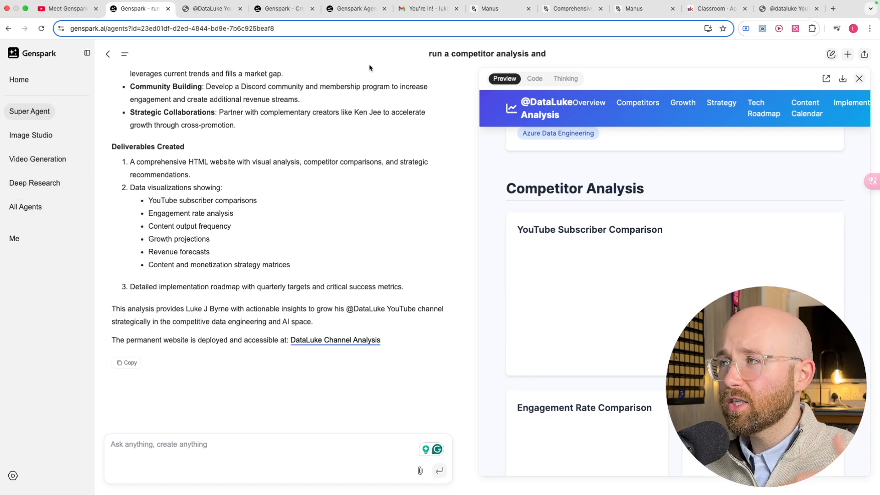
click(355, 8)
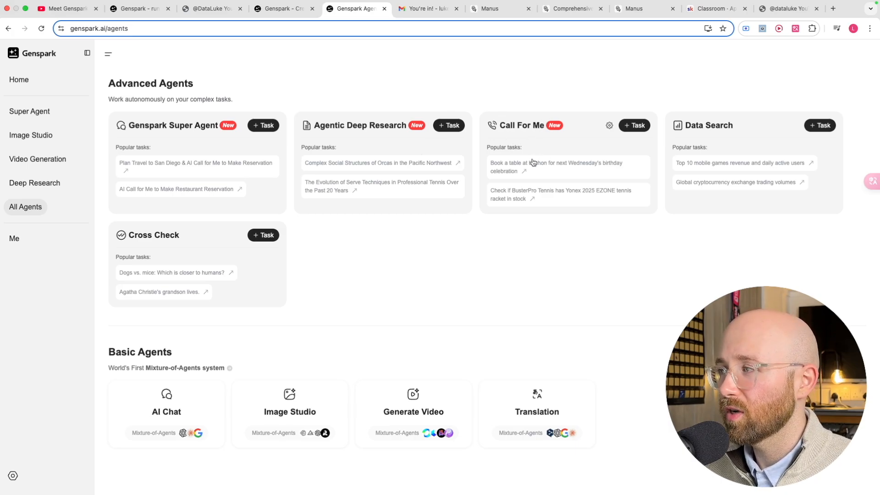
mouse_move(660, 168)
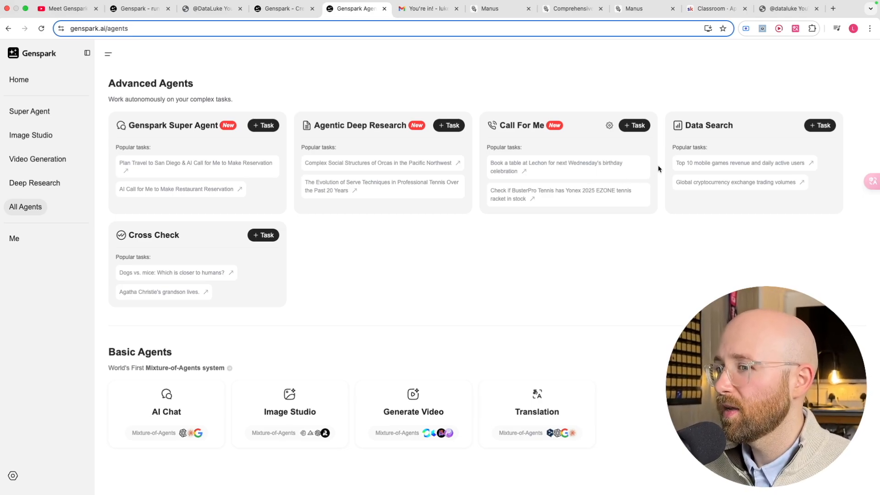
mouse_move(726, 162)
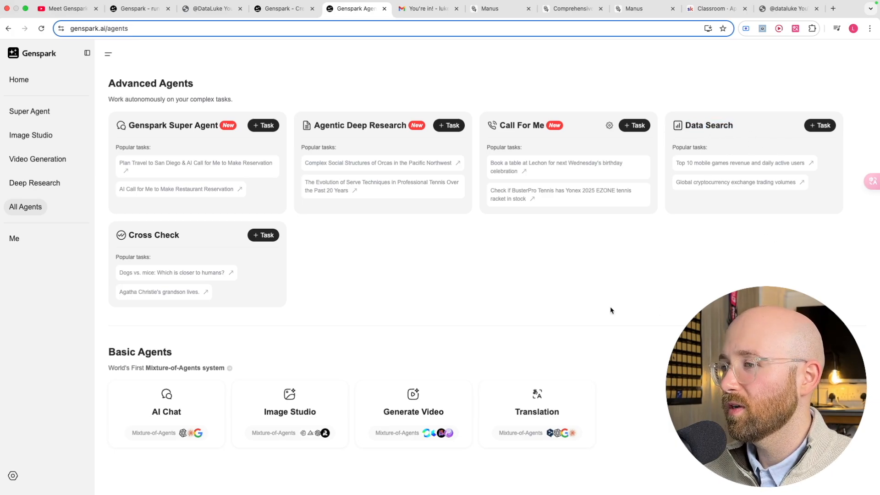
Highlight the Cross Check agent's name and scroll to the Basic Agents group
double_click(153, 234)
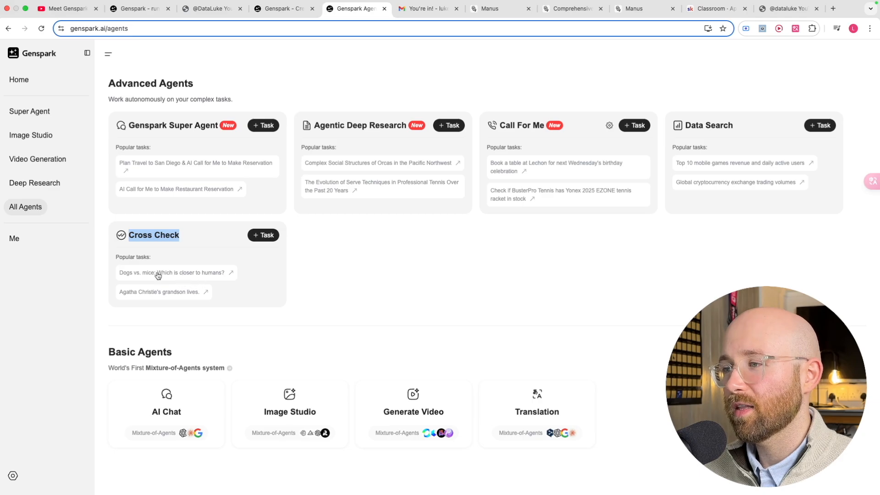
scroll(down, 3)
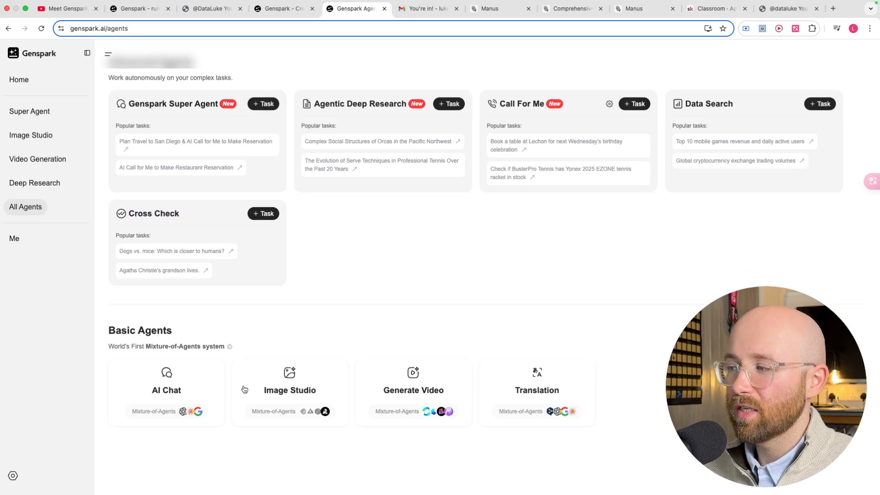
Open the Image Studio 'Rabbit and Elon on Mars' chat and list its available image models
click(284, 19)
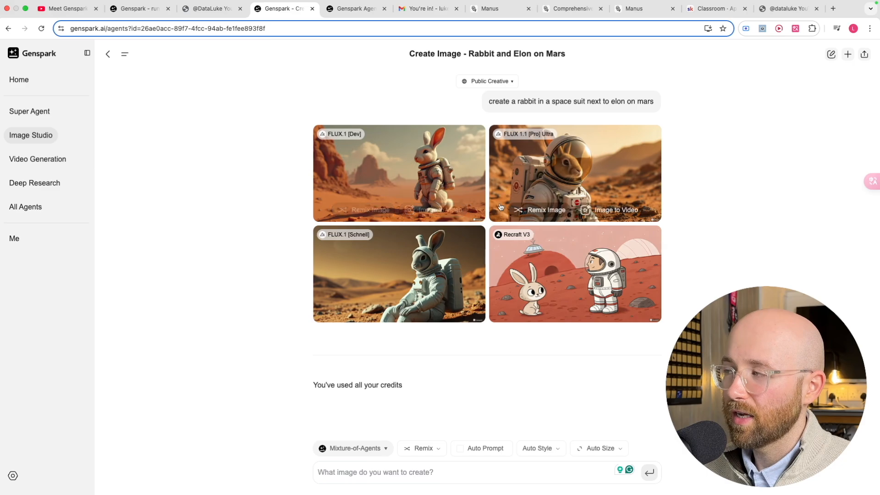
mouse_move(511, 170)
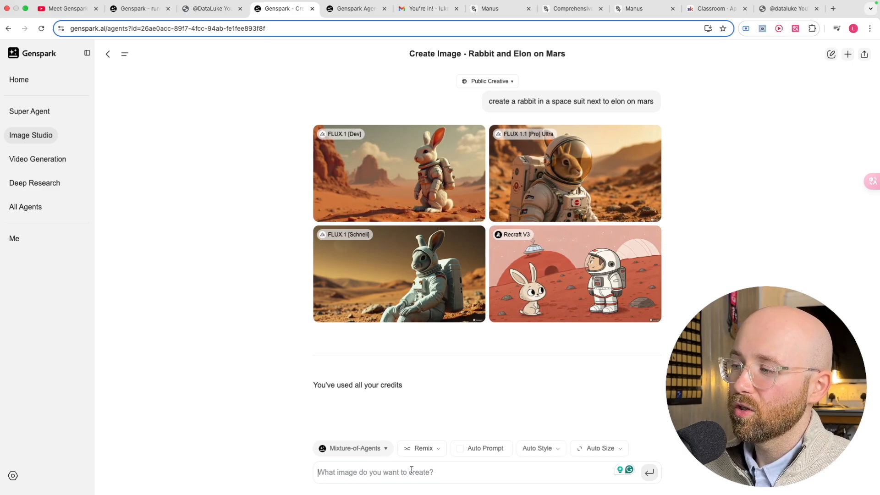
click(353, 448)
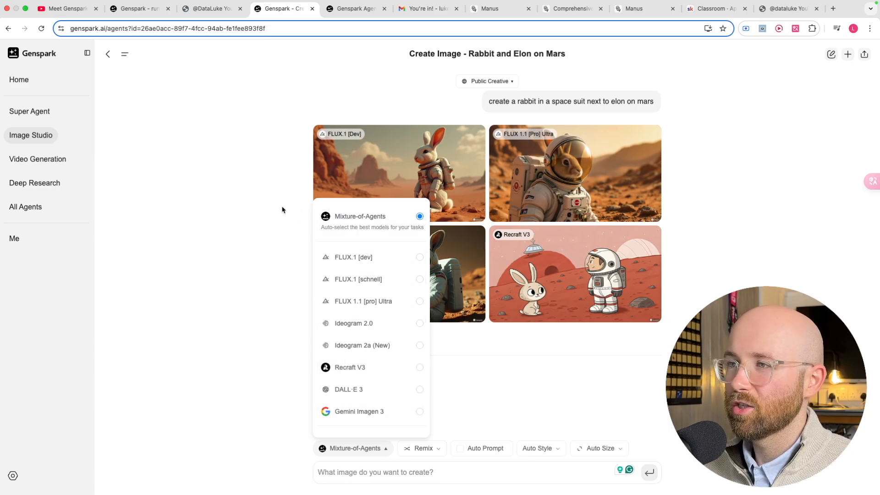
mouse_move(275, 206)
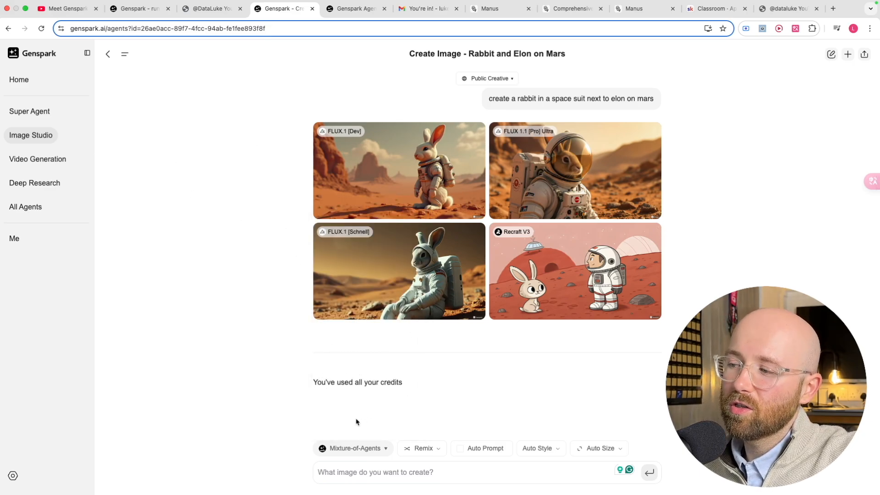
mouse_move(190, 213)
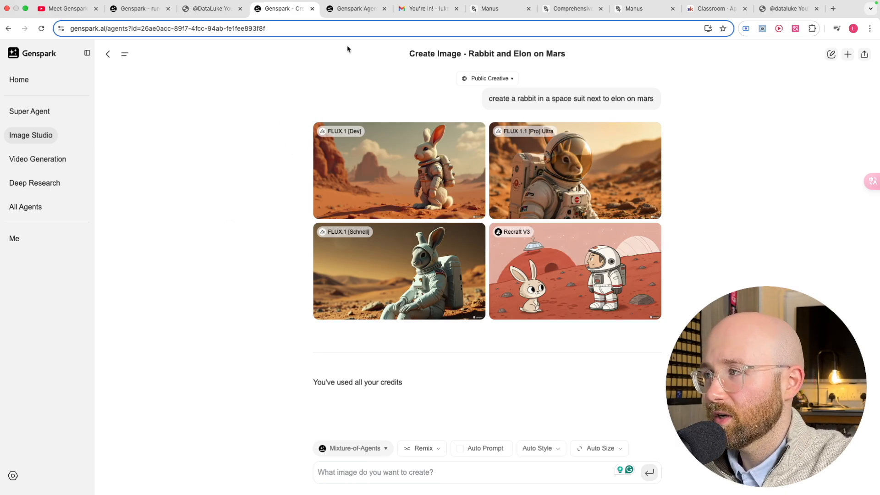
mouse_move(455, 172)
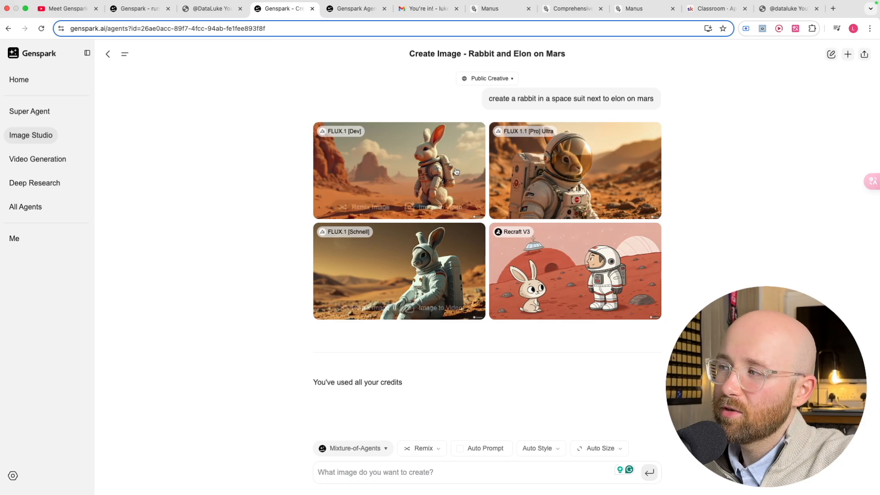
mouse_move(373, 69)
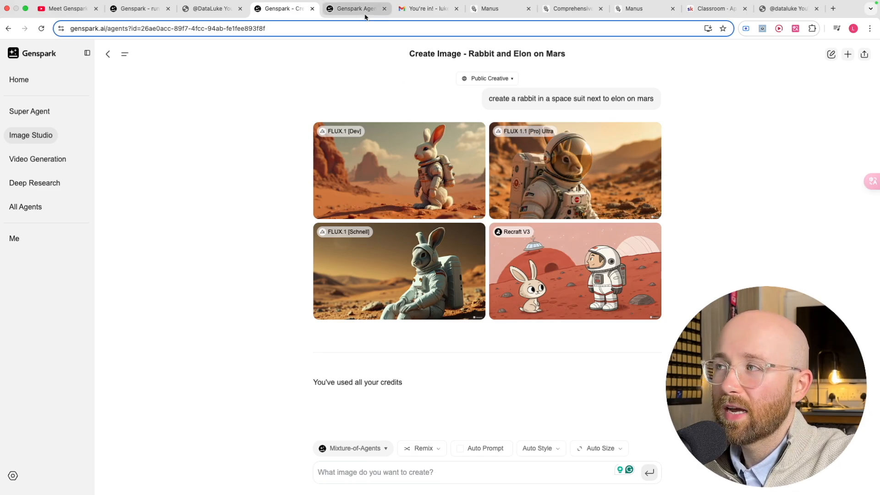
From the All Agents page, reach account settings and the Credits usage showing 100% used
click(357, 8)
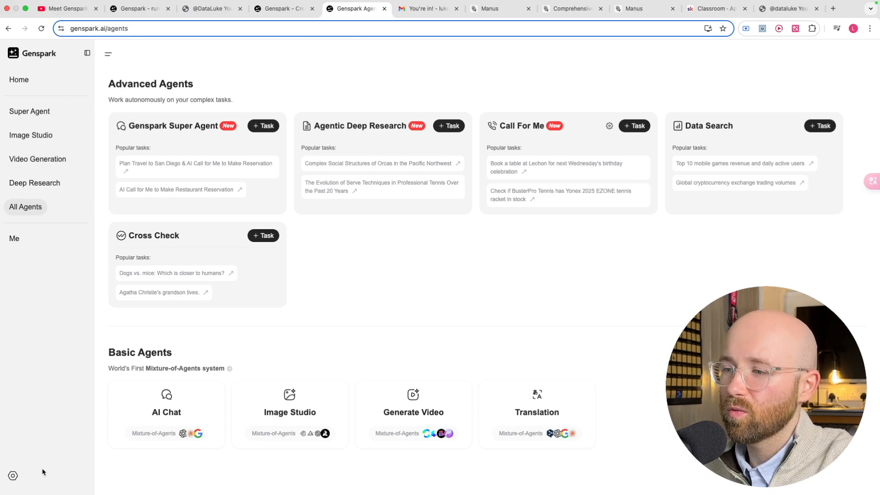
click(12, 475)
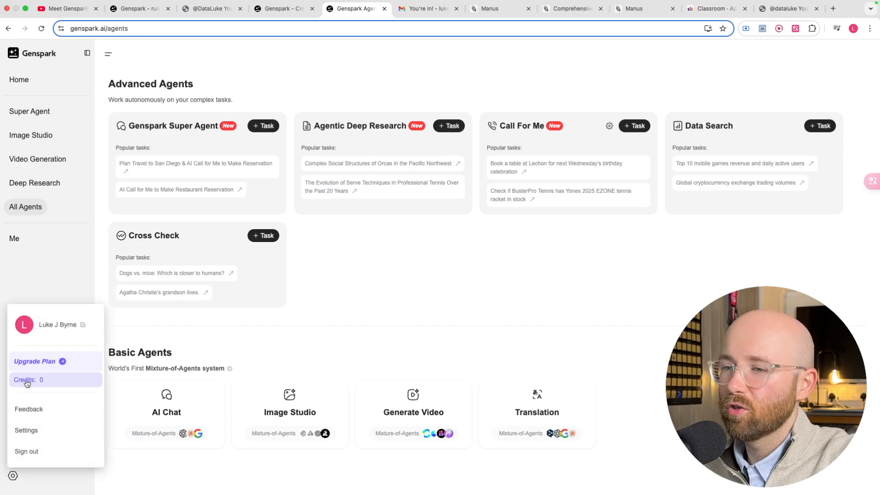
click(26, 384)
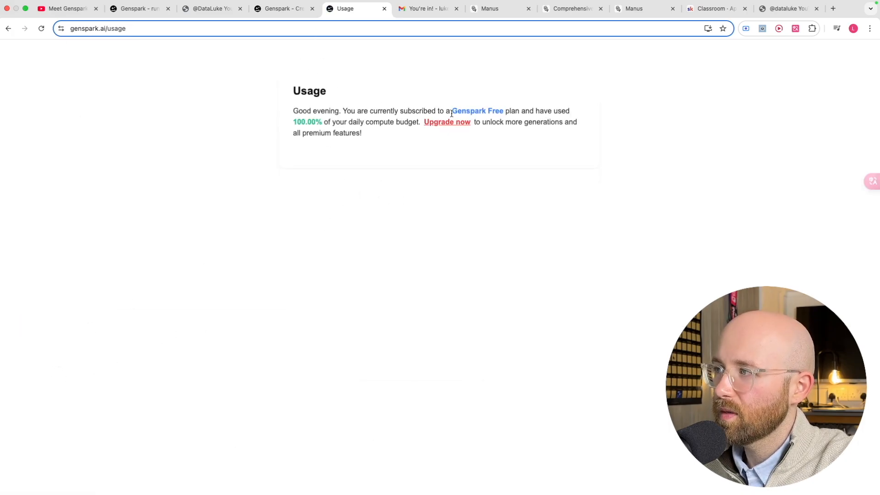
mouse_move(447, 122)
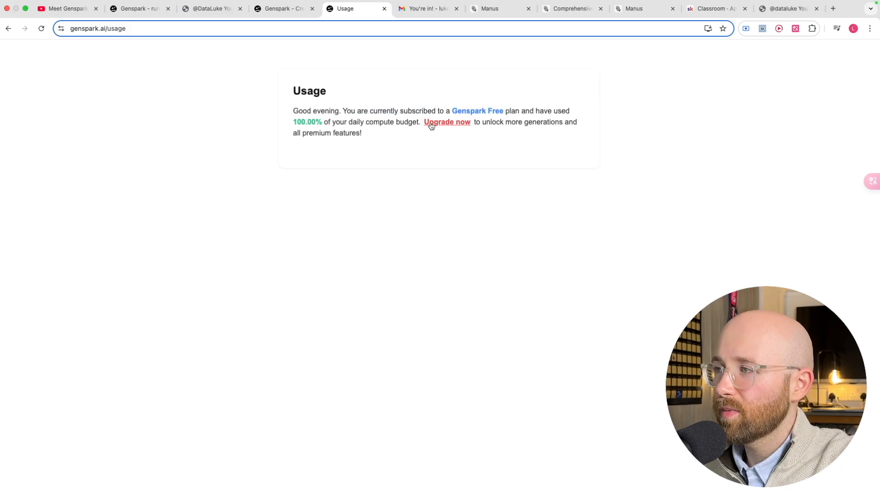
View Genspark's upgrade plans at monthly billing, Plus $24.99 per month, then switch to Manus
click(447, 122)
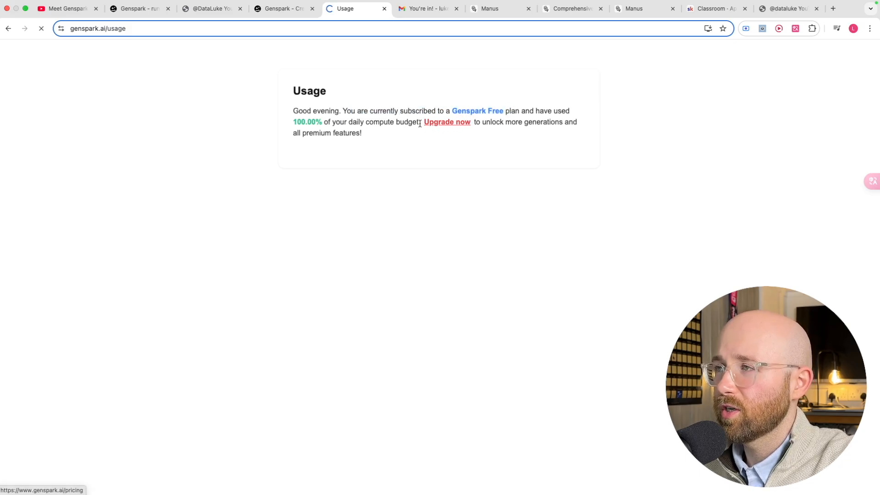
click(283, 9)
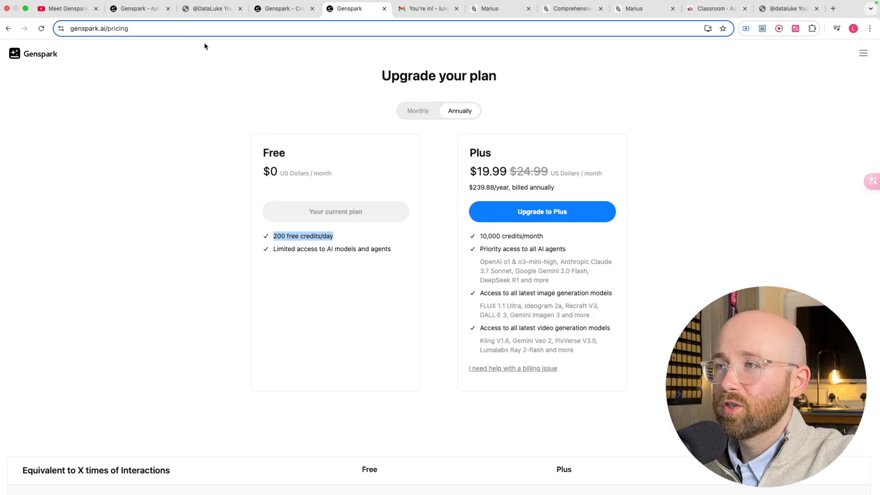
click(284, 8)
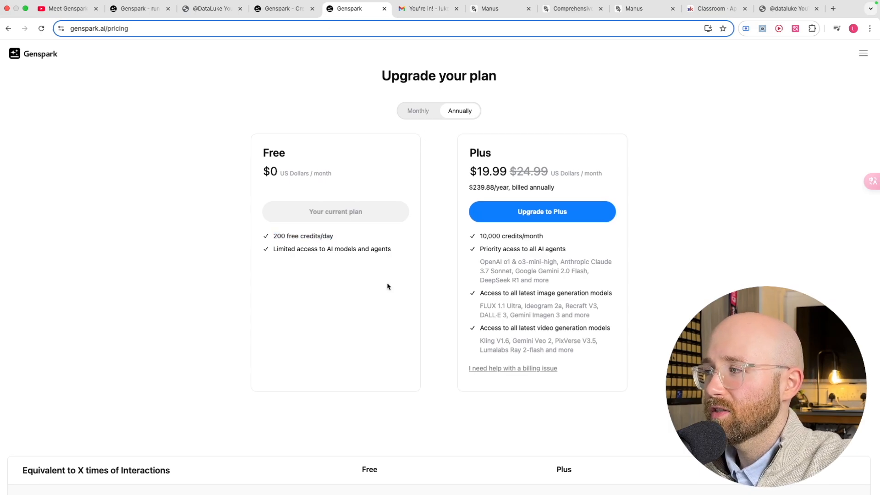
mouse_move(690, 127)
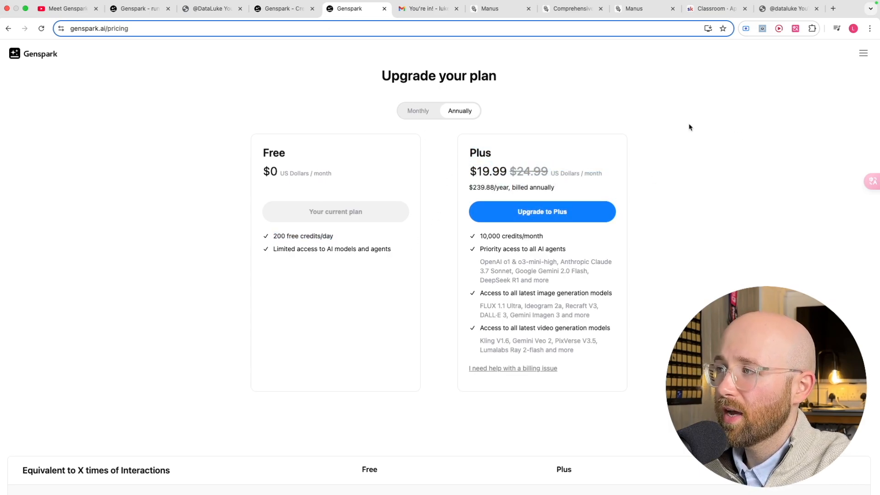
click(418, 111)
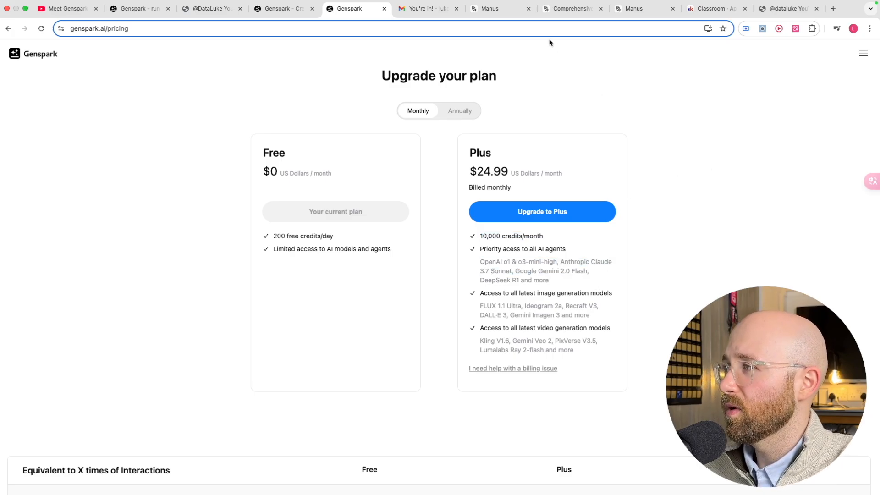
click(496, 8)
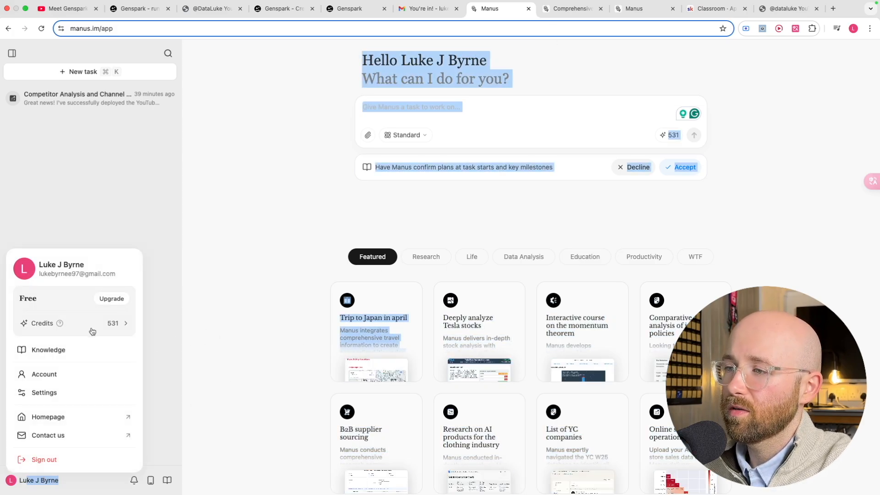
Review Manus's Starter $39 and Pro $199 monthly plans, then return to the Genspark chat
click(111, 298)
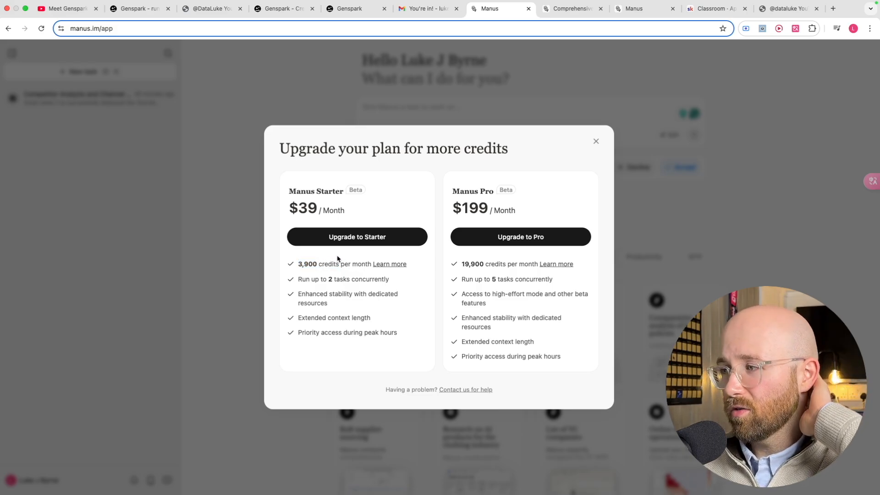
mouse_move(319, 271)
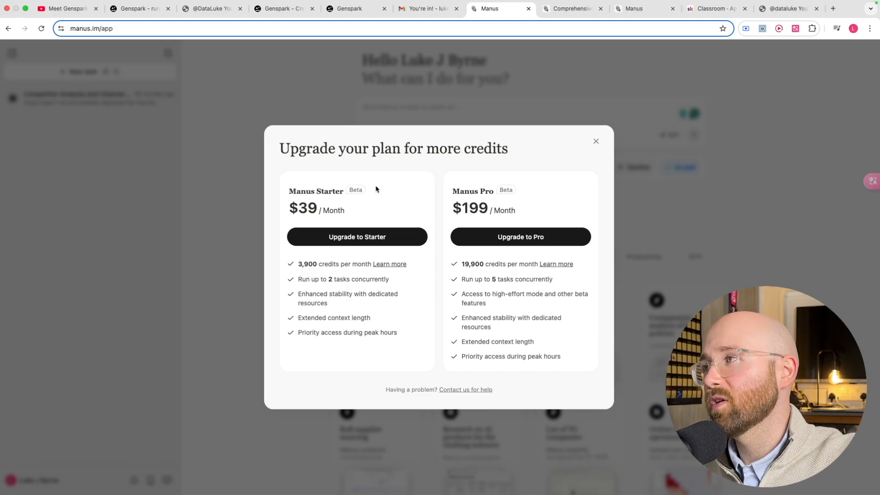
click(138, 8)
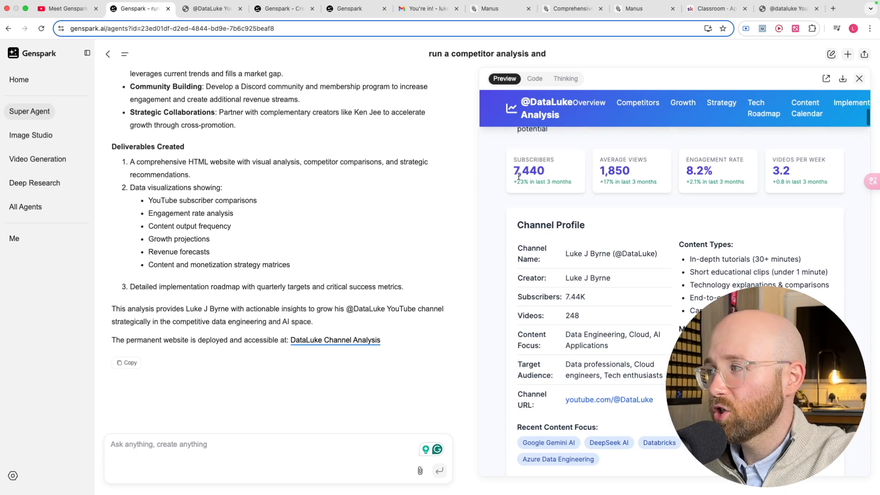
Scroll the DataLuke site preview, revisit the rabbit-on-Mars images, then bring up the Skool classroom
scroll(down, 3)
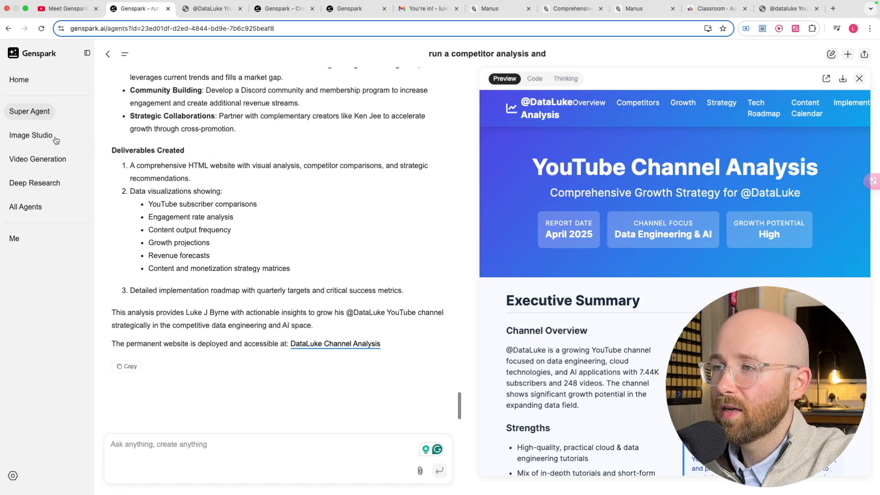
click(31, 134)
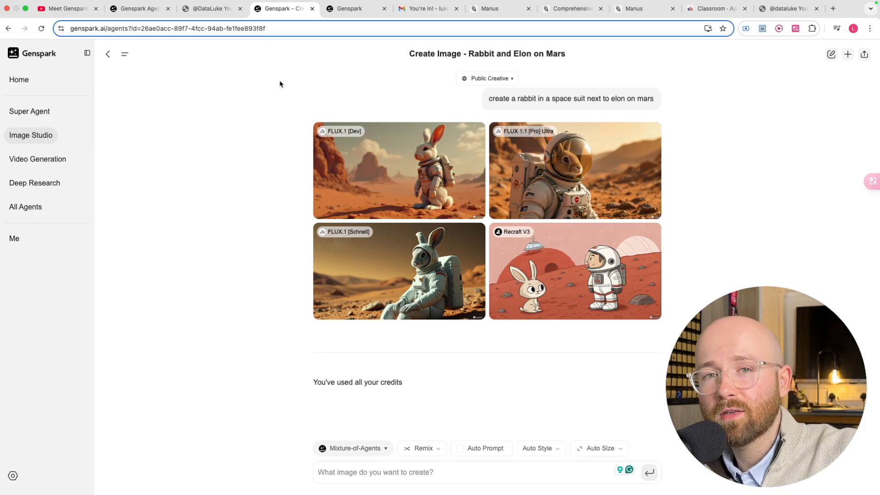
mouse_move(291, 82)
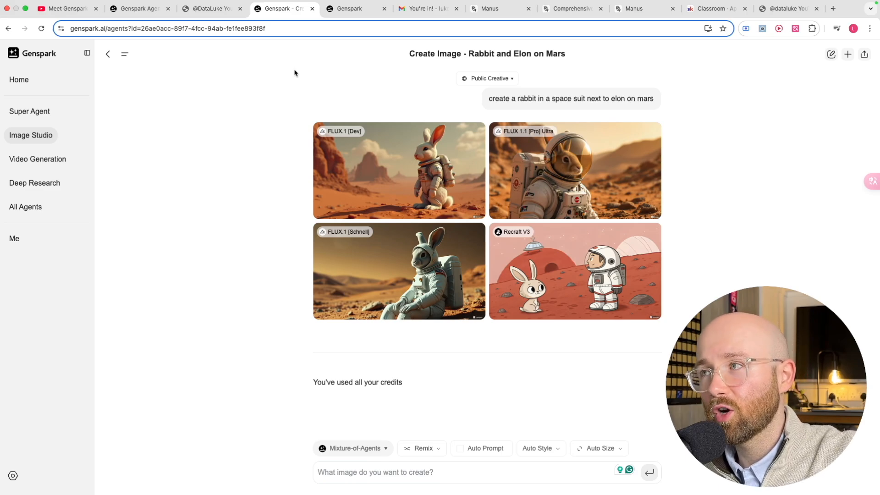
click(714, 8)
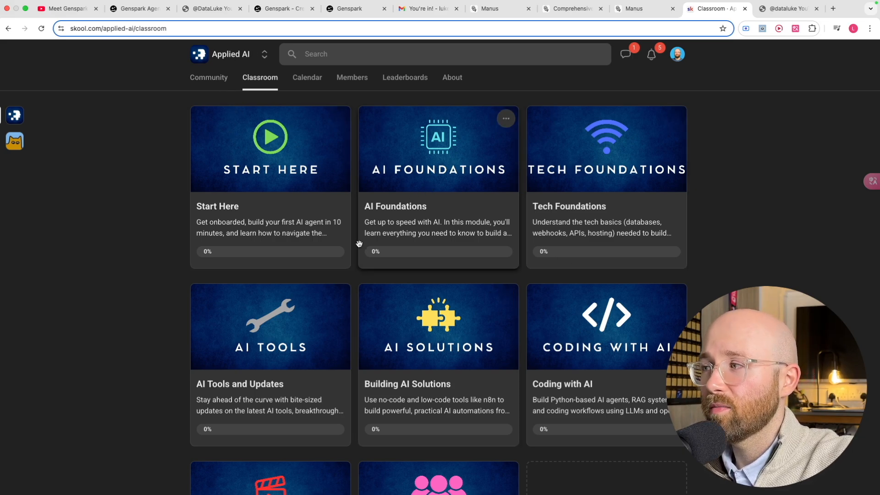
Scroll the classroom courses, pass through the community feed and land on the April 2025 calendar
scroll(down, 3)
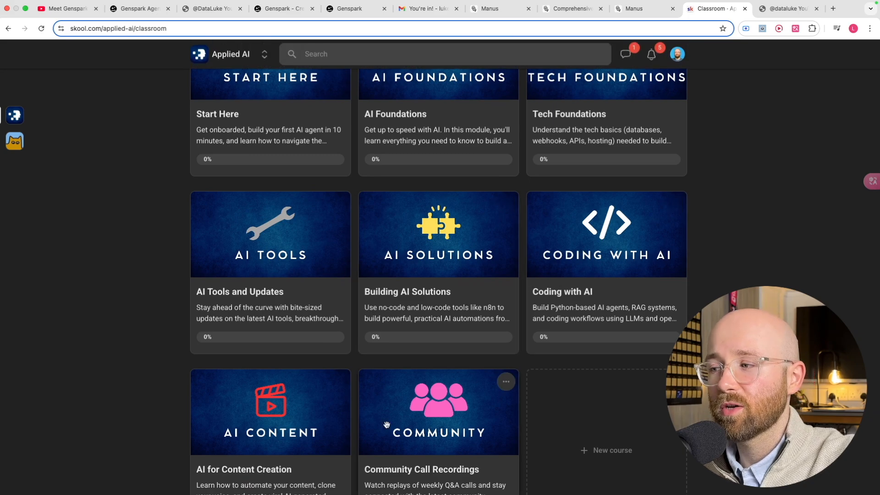
scroll(down, 3)
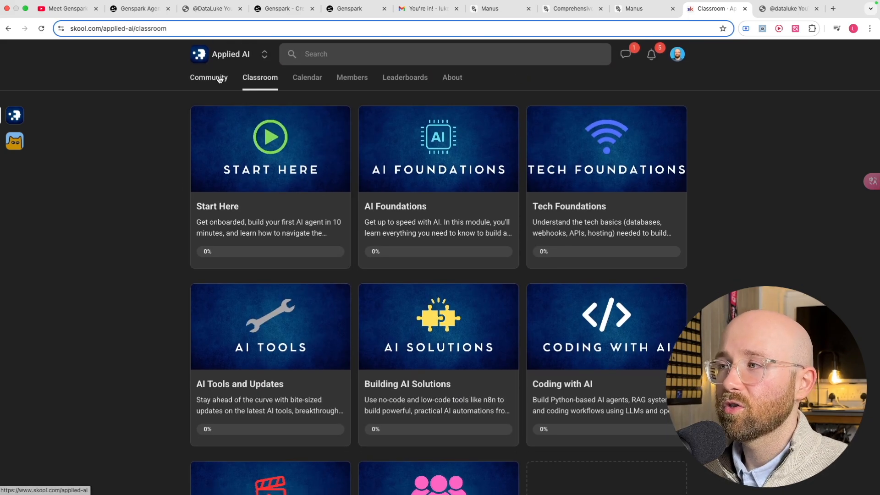
click(209, 78)
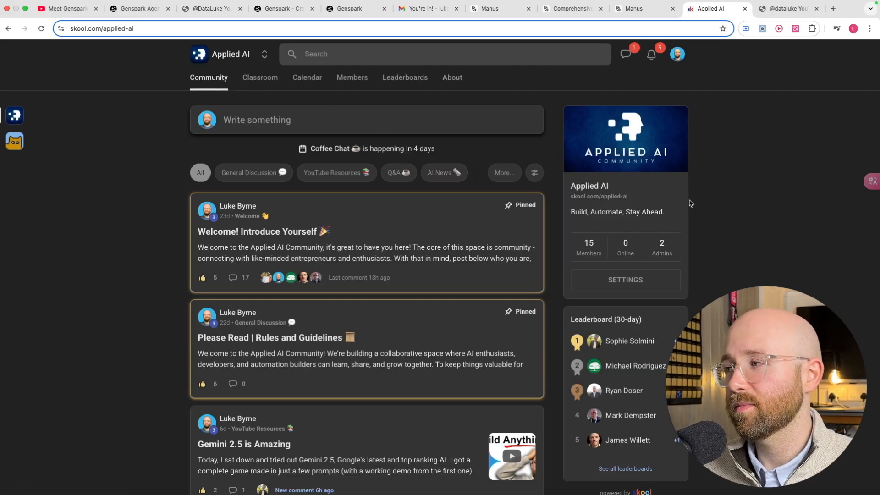
click(307, 77)
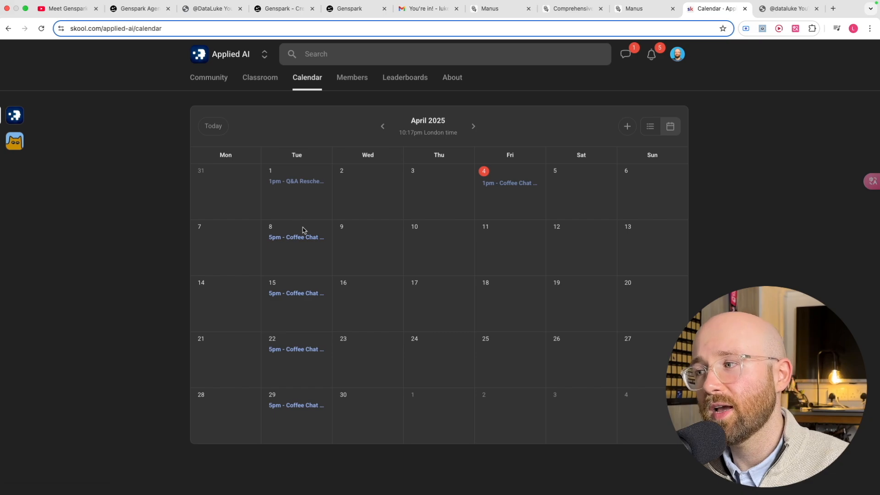
mouse_move(296, 237)
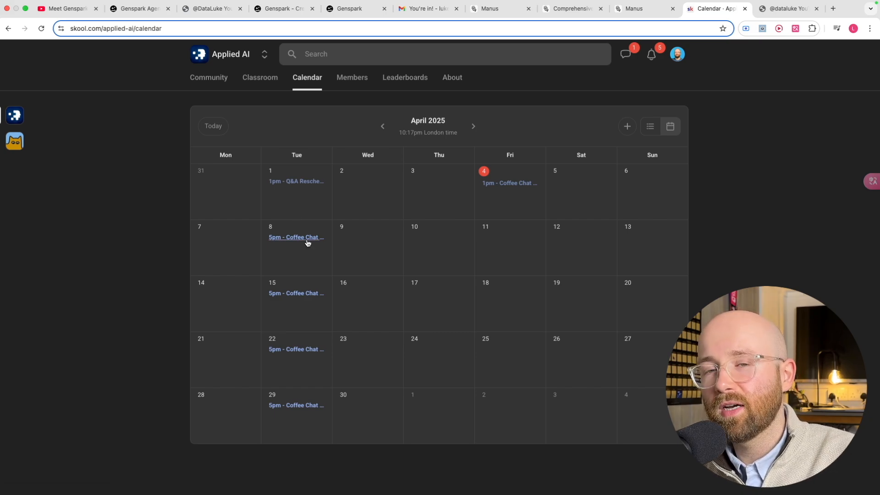